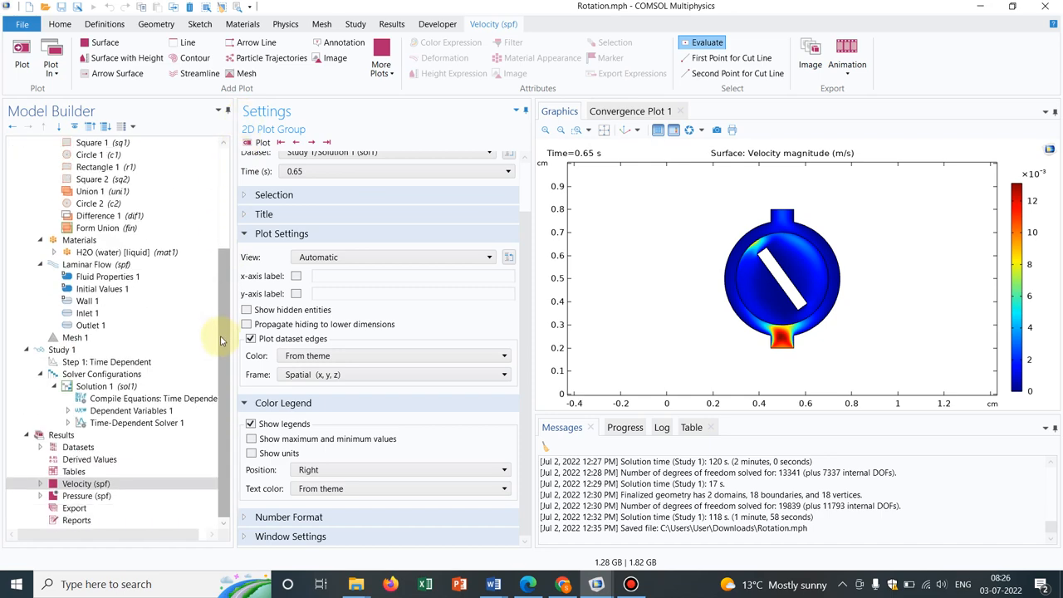
mouse_move(224, 375)
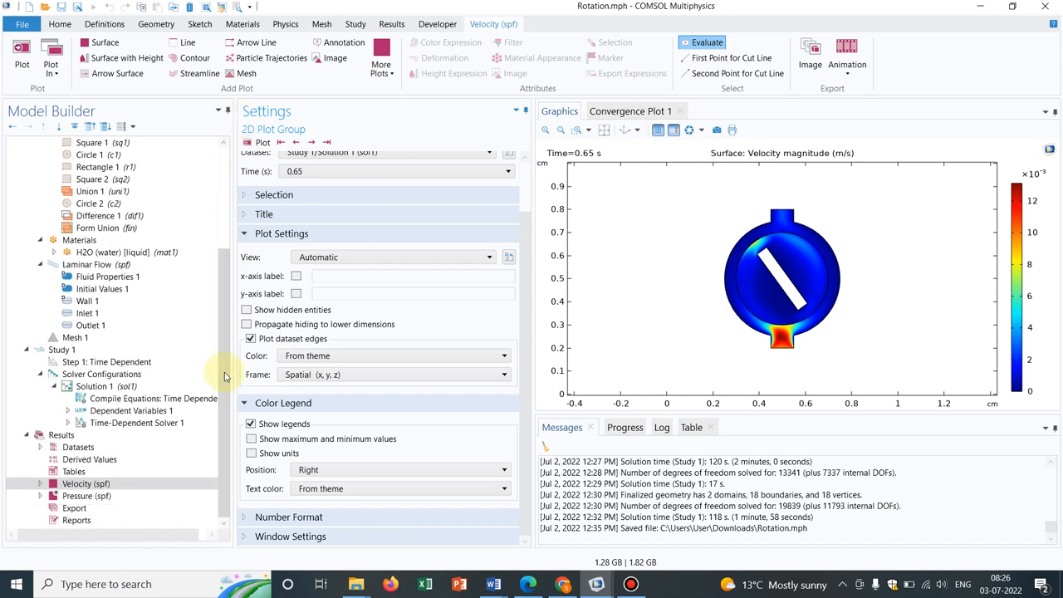
Step: Review the Laminar Flow domains, then show Geometry 1, which uses cm and degrees
click(96, 264)
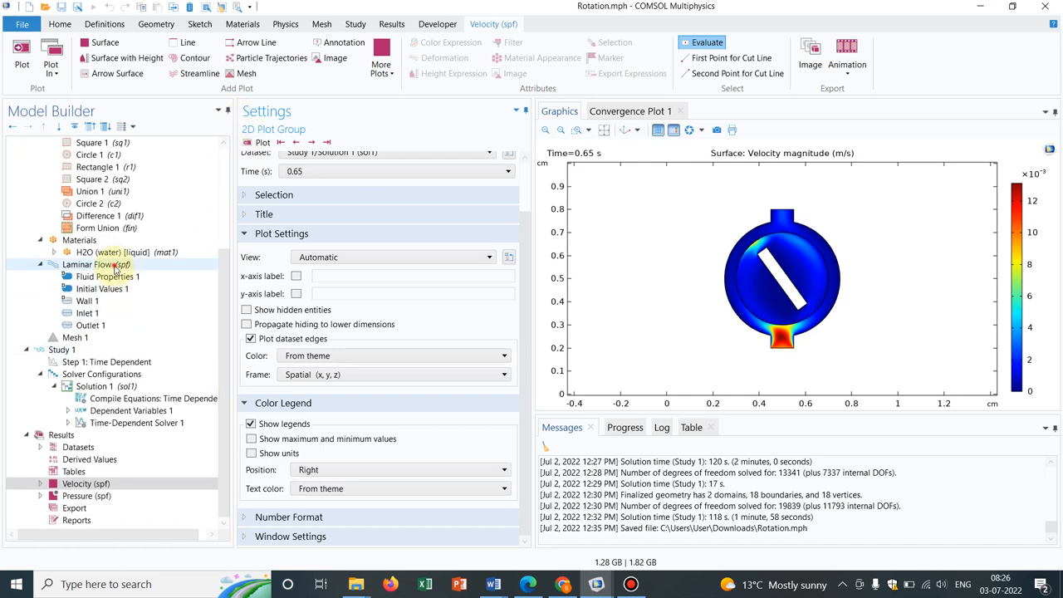
click(94, 264)
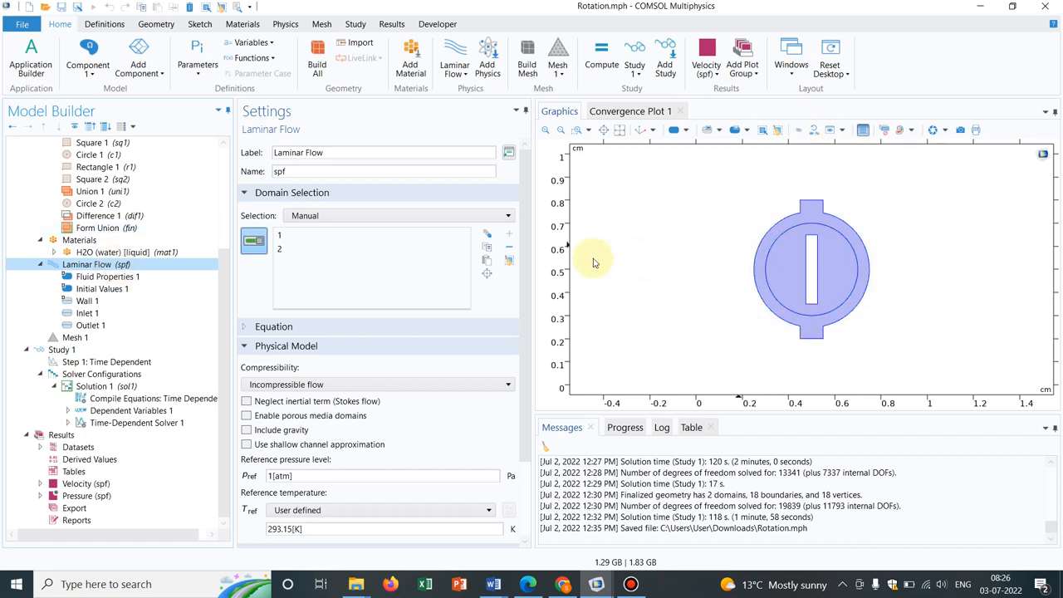
mouse_move(611, 204)
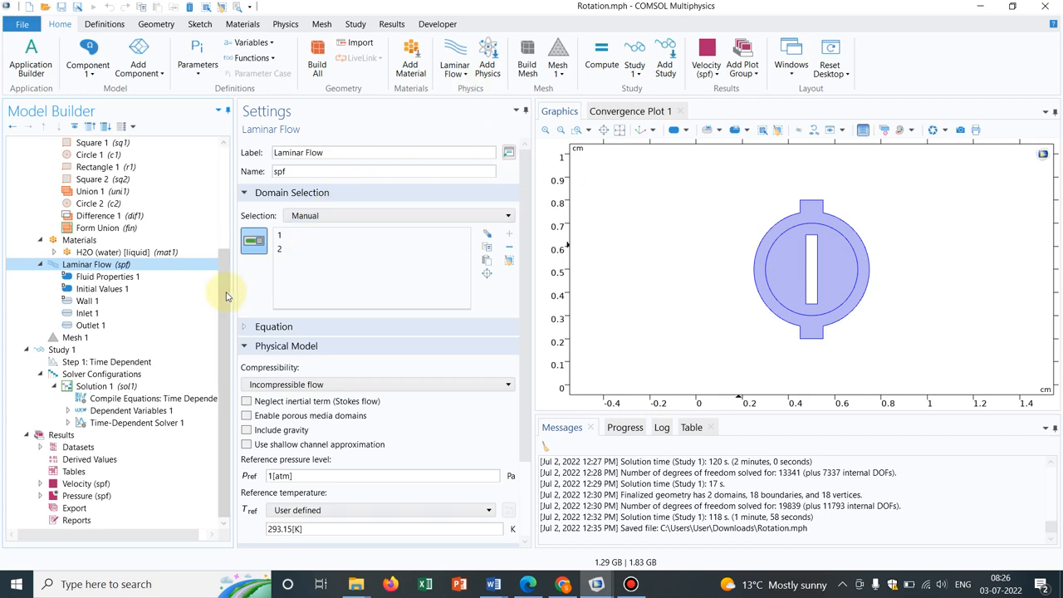
scroll(up, 3)
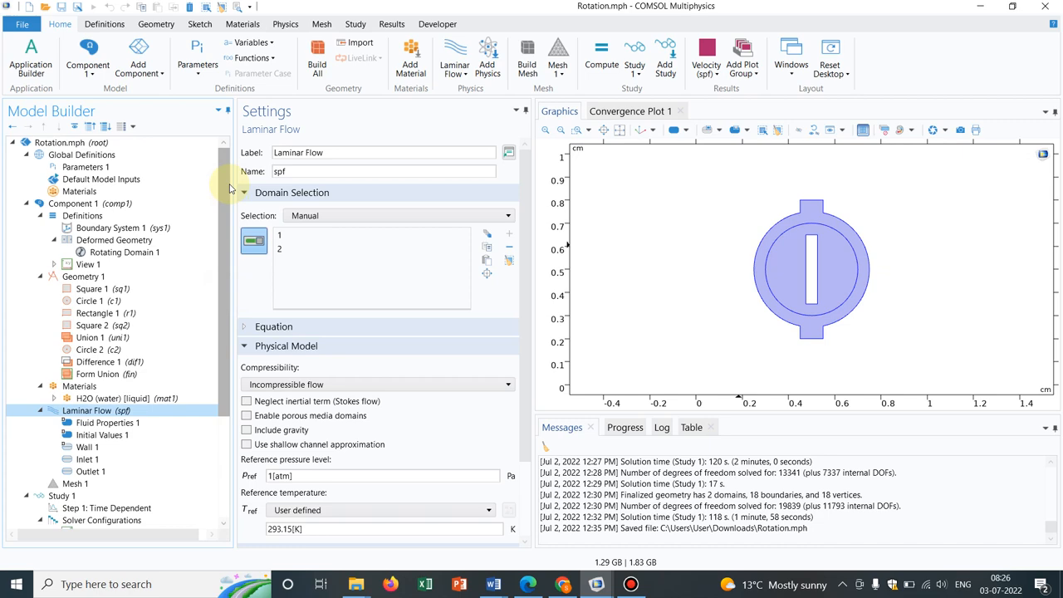
click(83, 276)
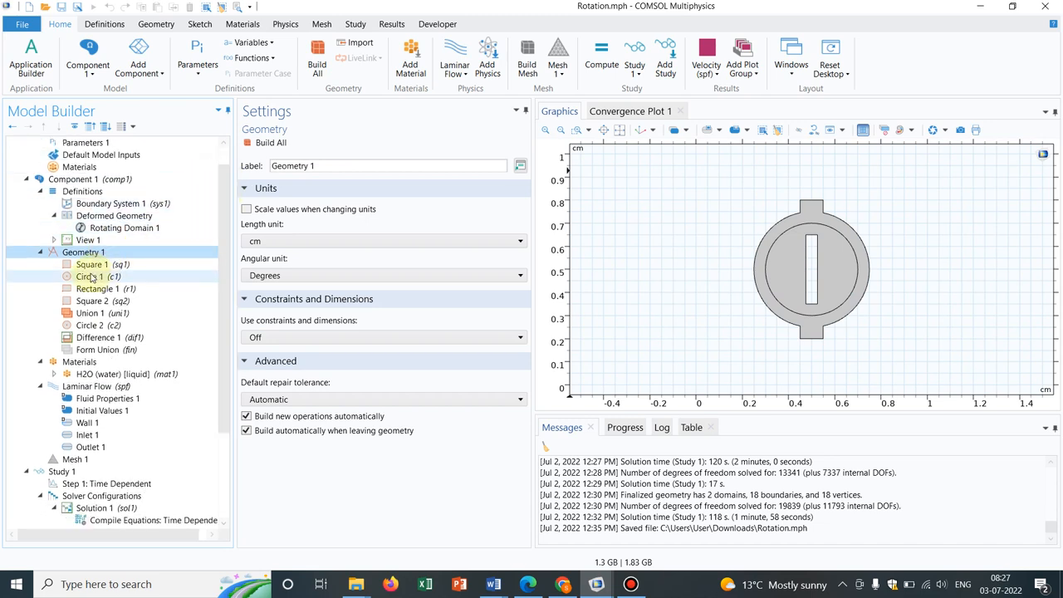
Step: Inspect the Rectangle 1 blade dimensions and the Circle 1 radius and position
click(106, 288)
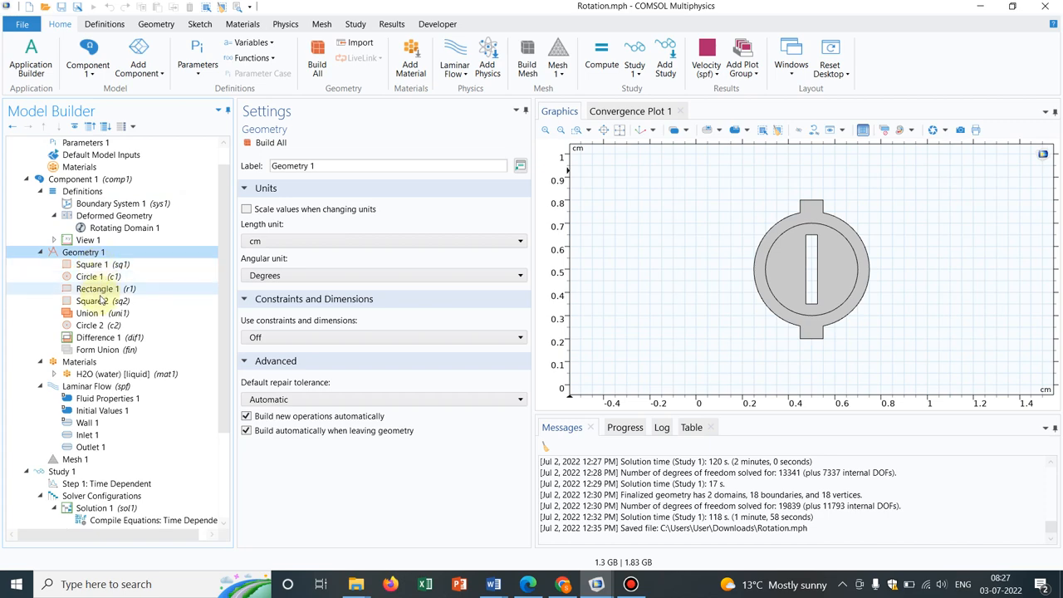
click(96, 288)
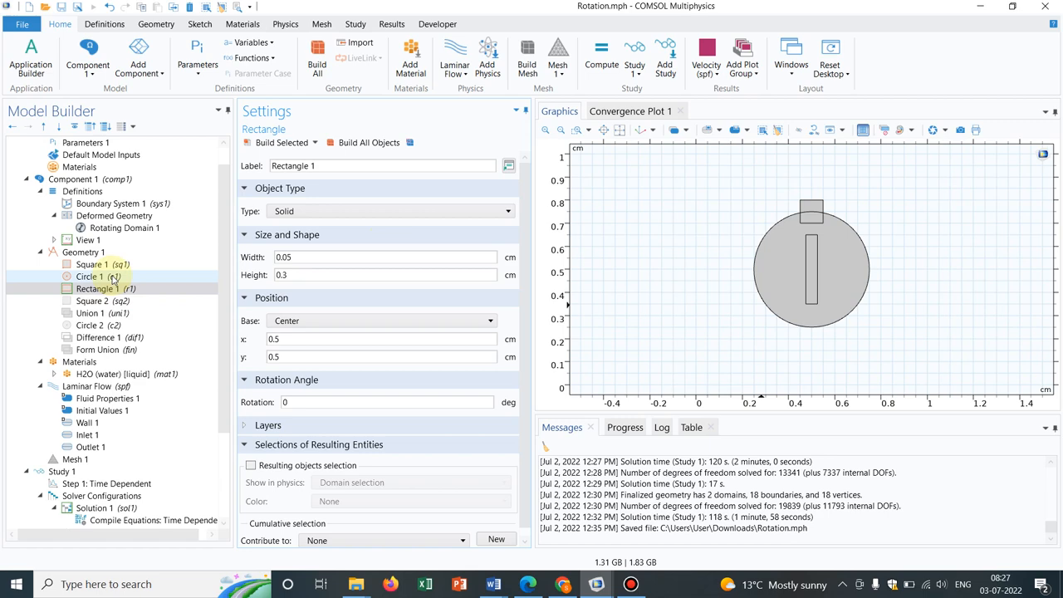
click(90, 264)
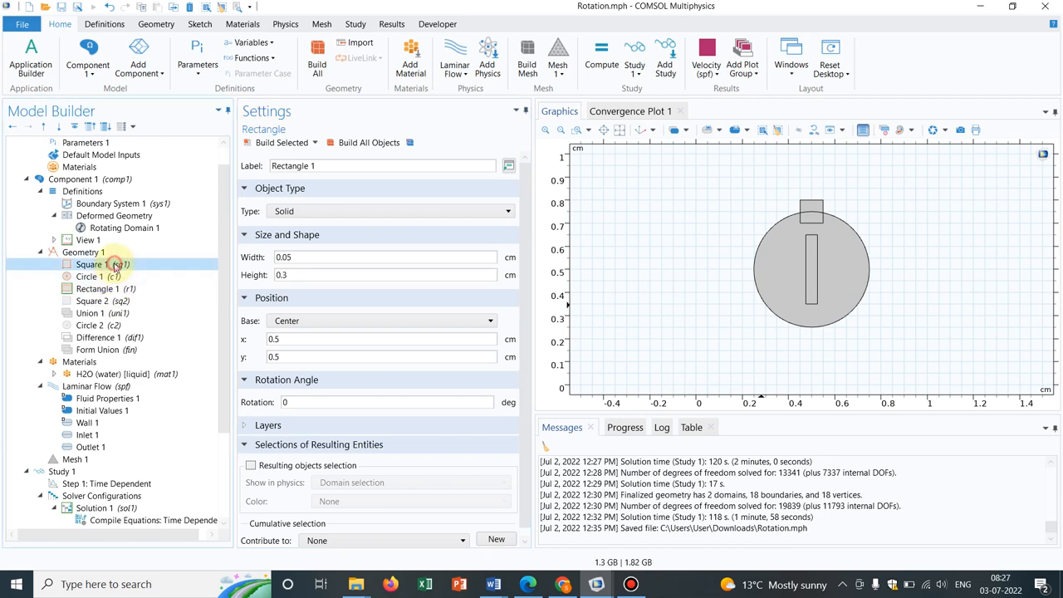
click(90, 275)
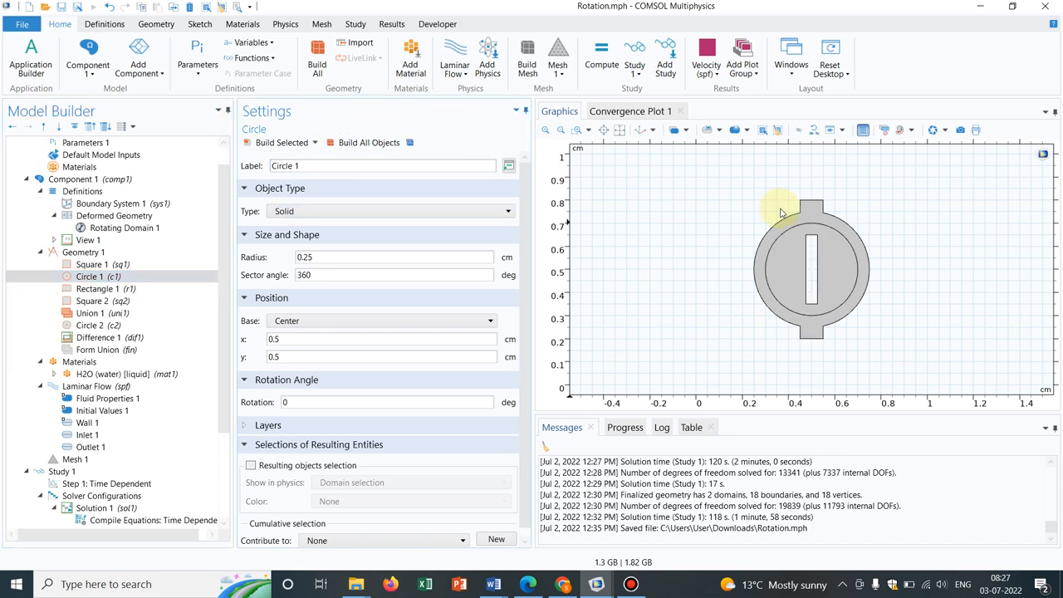
mouse_move(878, 260)
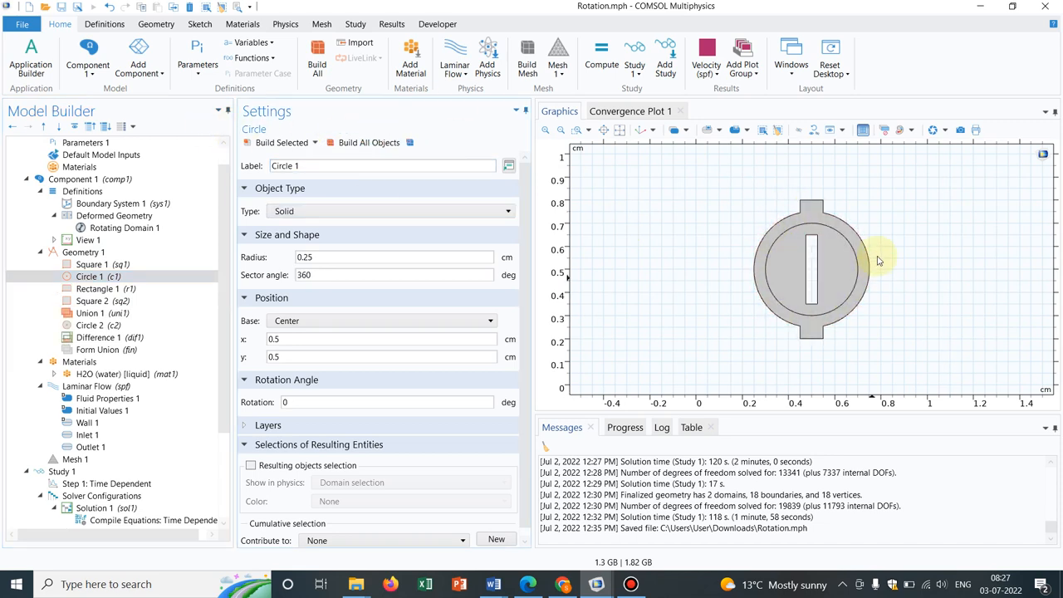
mouse_move(724, 267)
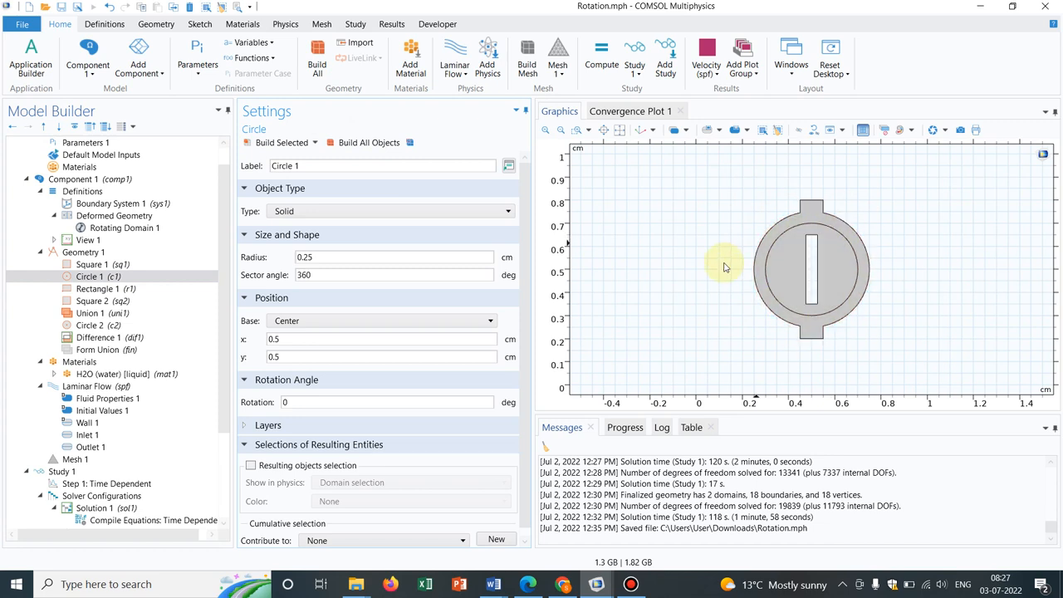
mouse_move(818, 198)
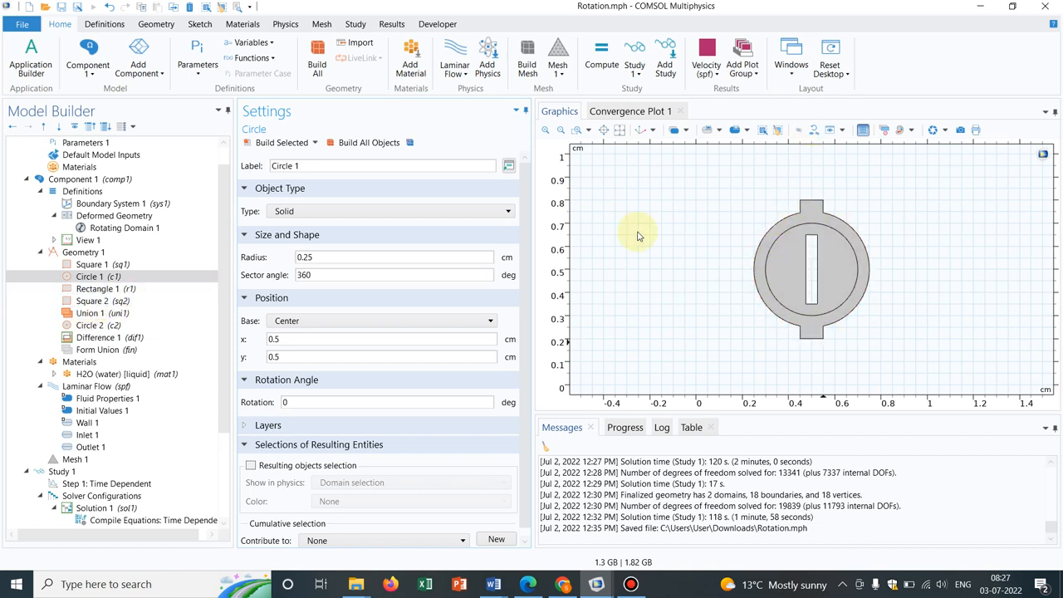
Step: Build Square 1 alone, then inspect Square 2: side 0.1 cm centred at (0.5, 0.25)
click(99, 264)
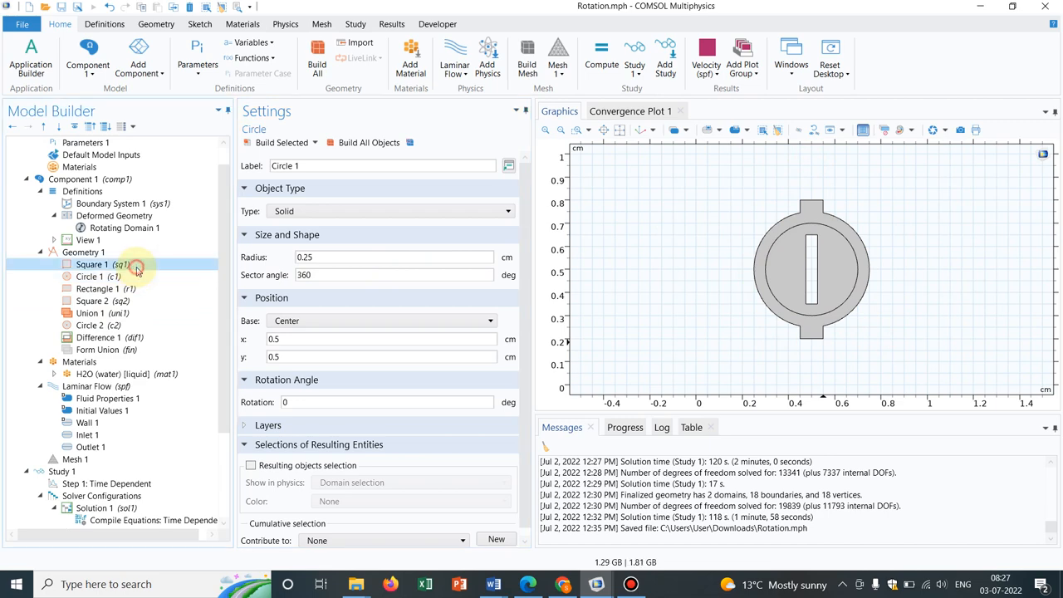
click(91, 264)
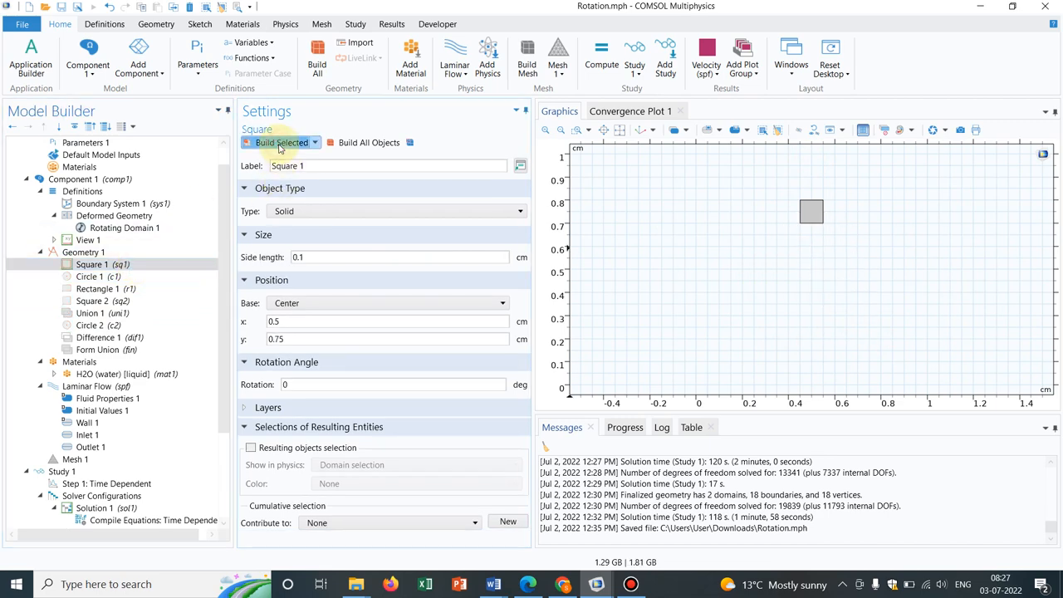
click(93, 300)
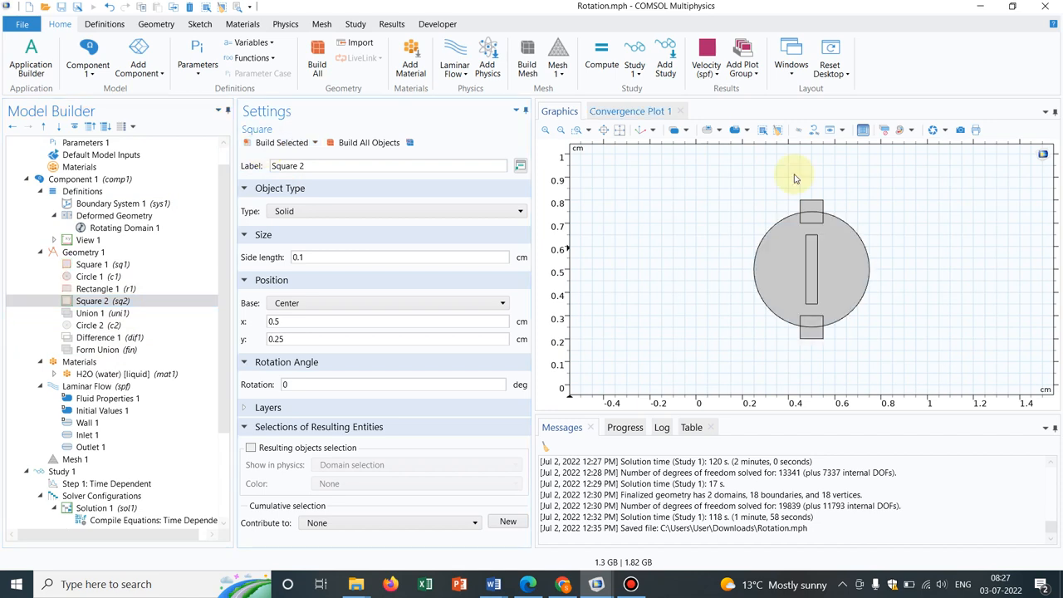
click(780, 231)
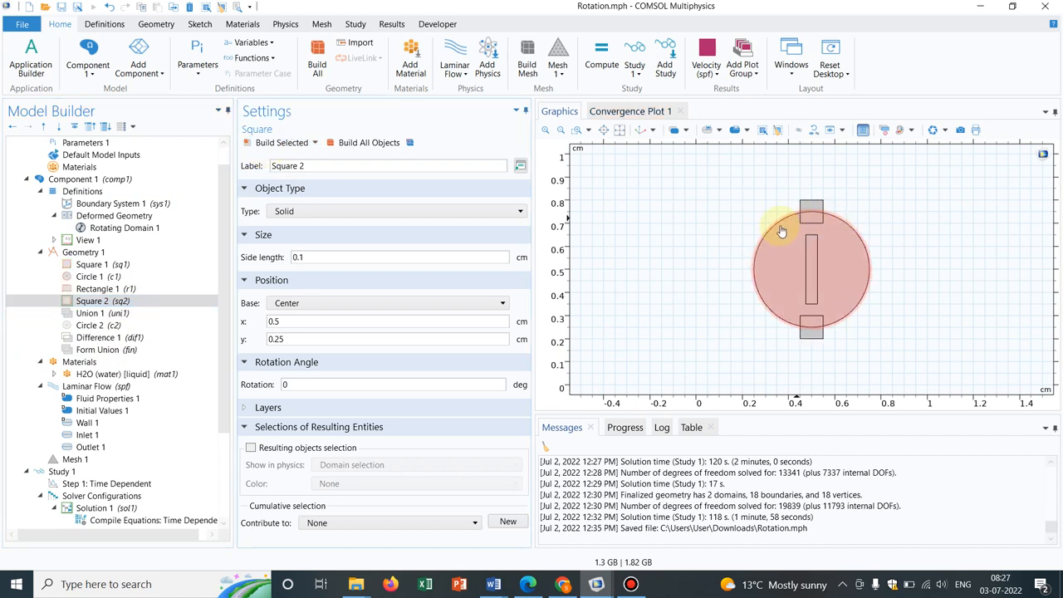
click(368, 142)
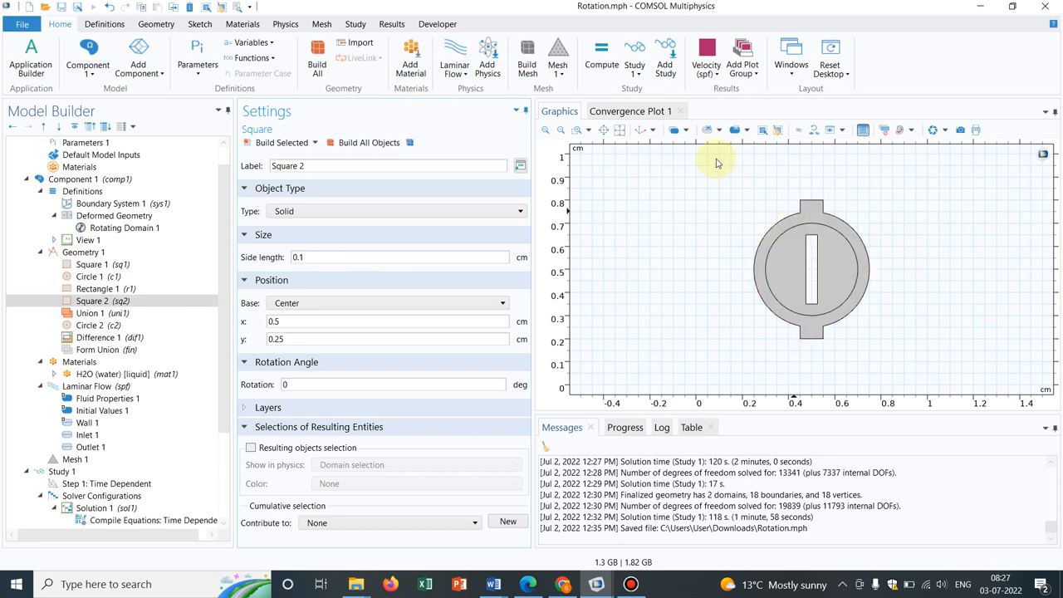
mouse_move(612, 229)
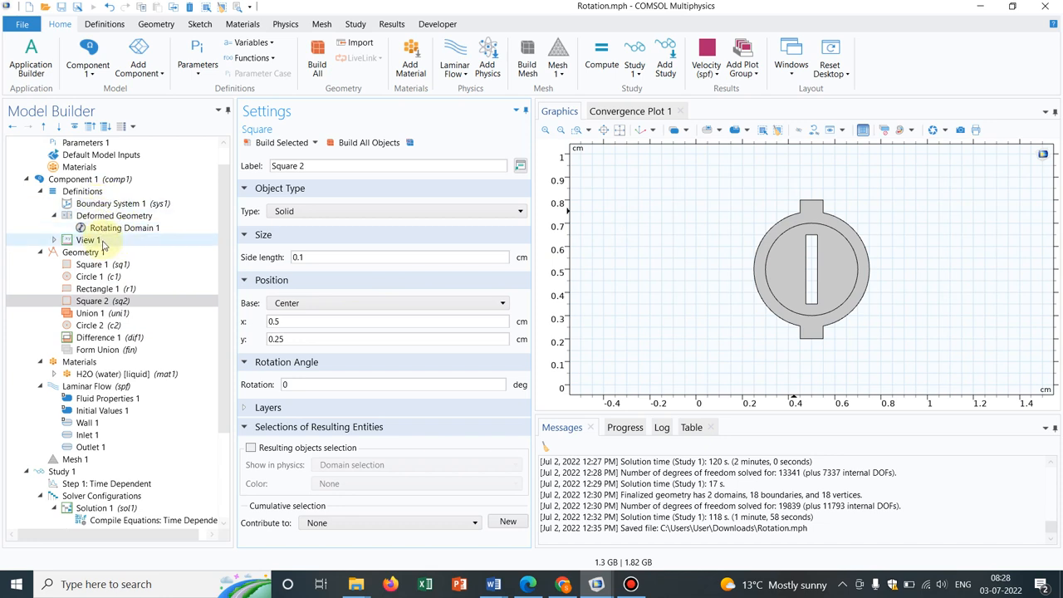
Step: Show the component Definitions settings and its menu of addable definitions
click(82, 191)
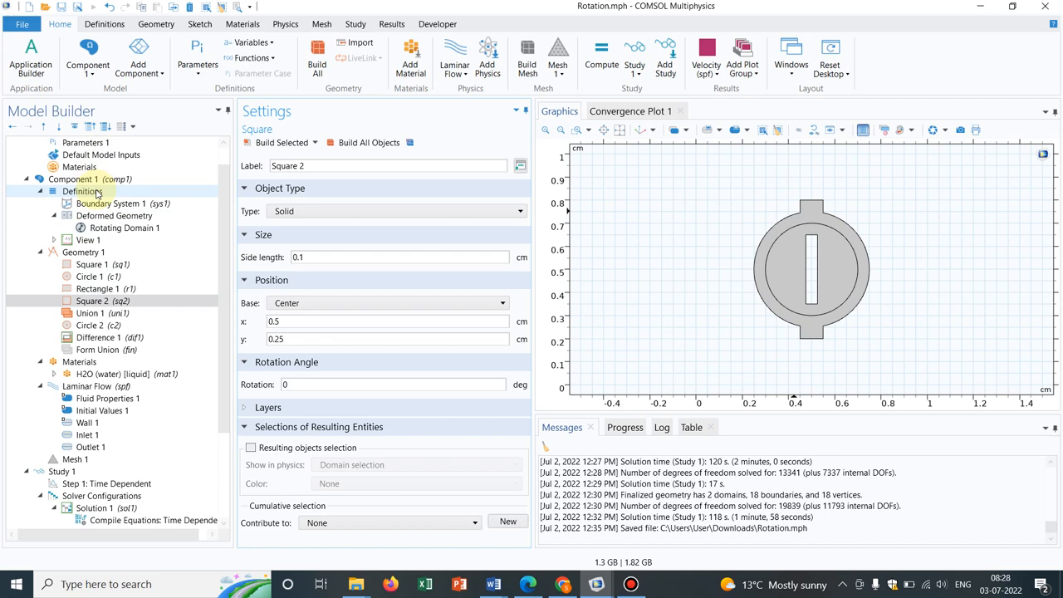
click(82, 191)
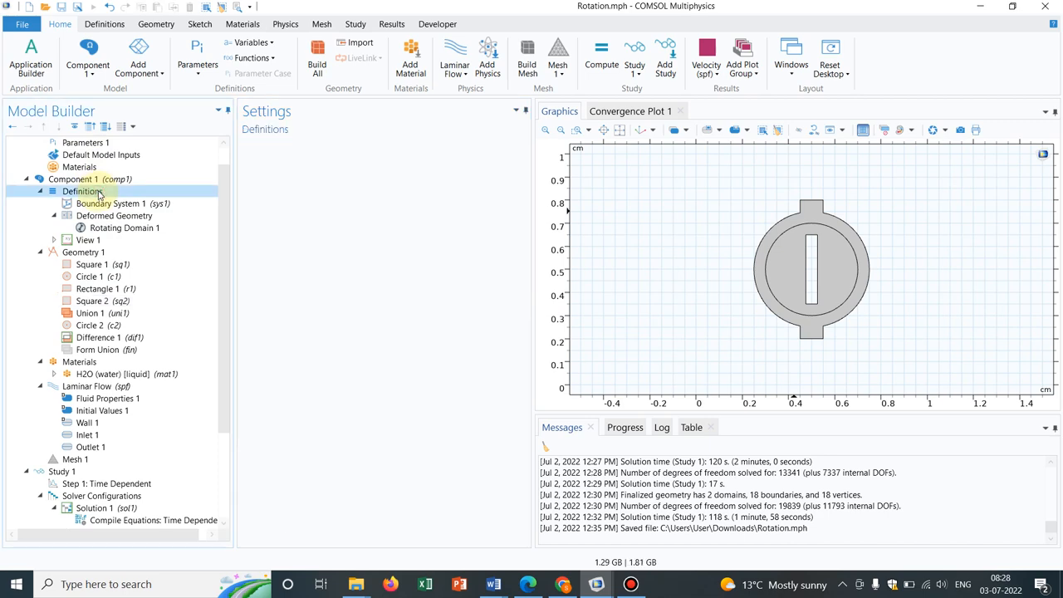
right_click(81, 190)
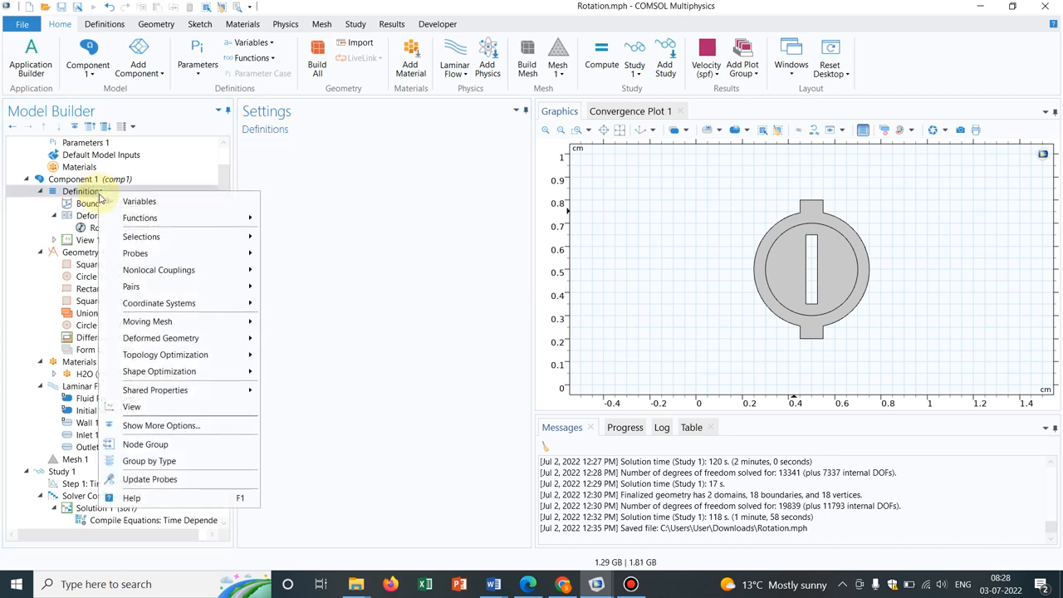
mouse_move(160, 338)
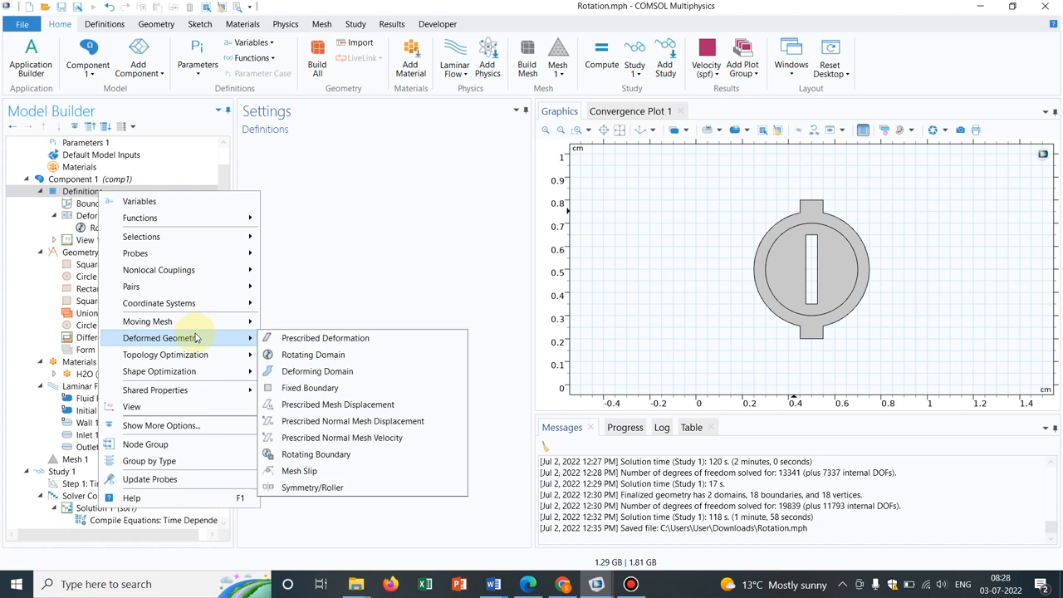
mouse_move(251, 340)
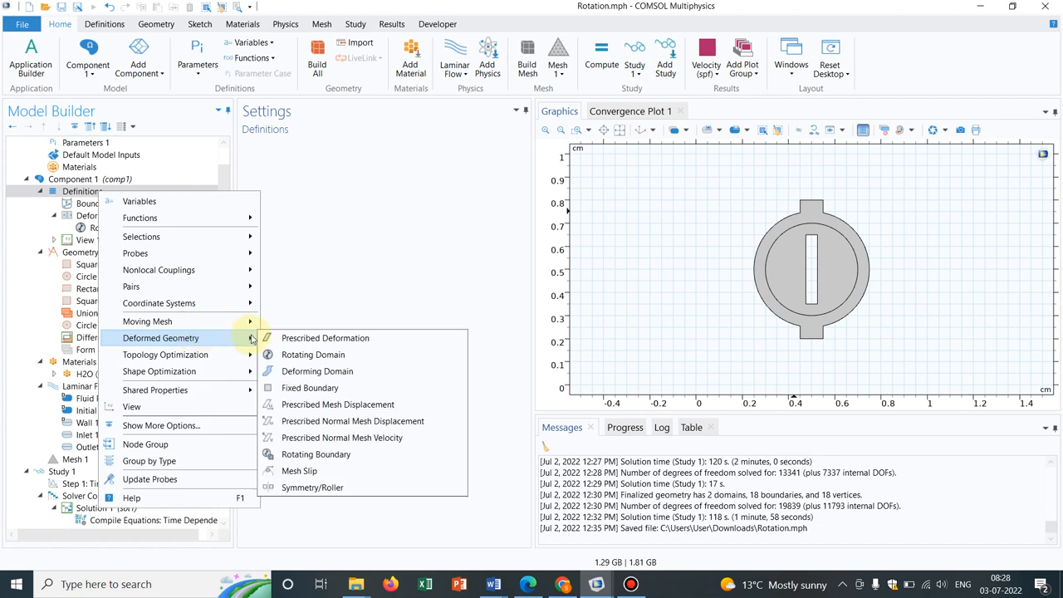
mouse_move(313, 354)
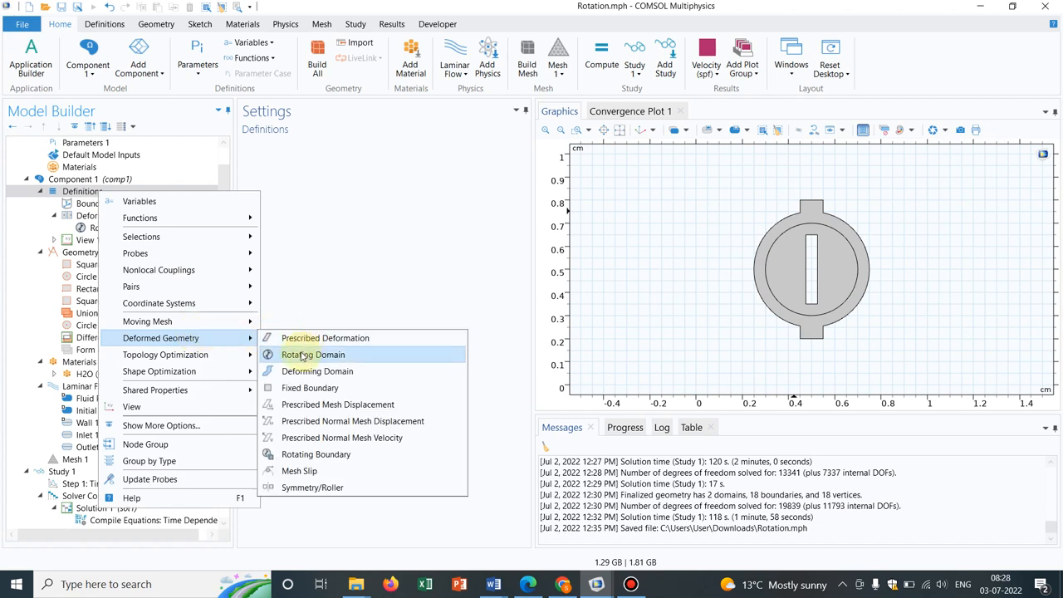
mouse_move(313, 355)
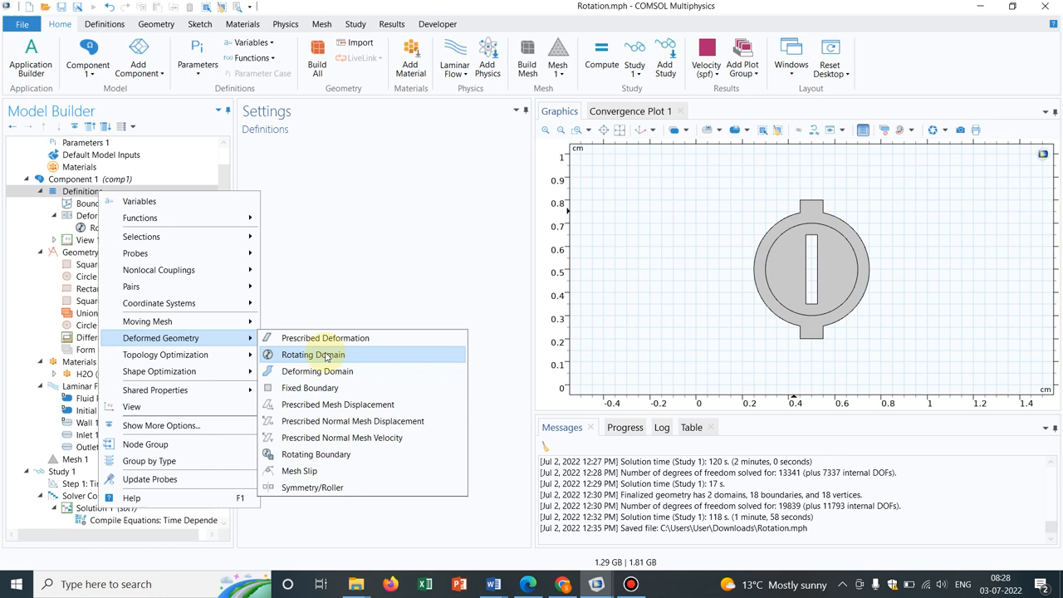
mouse_move(313, 355)
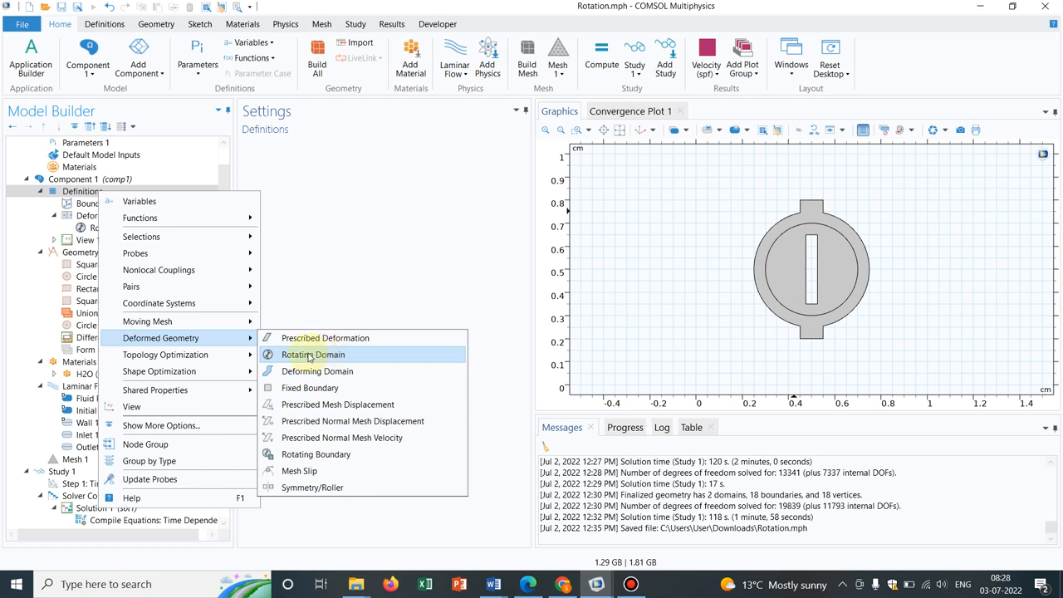
mouse_move(465, 206)
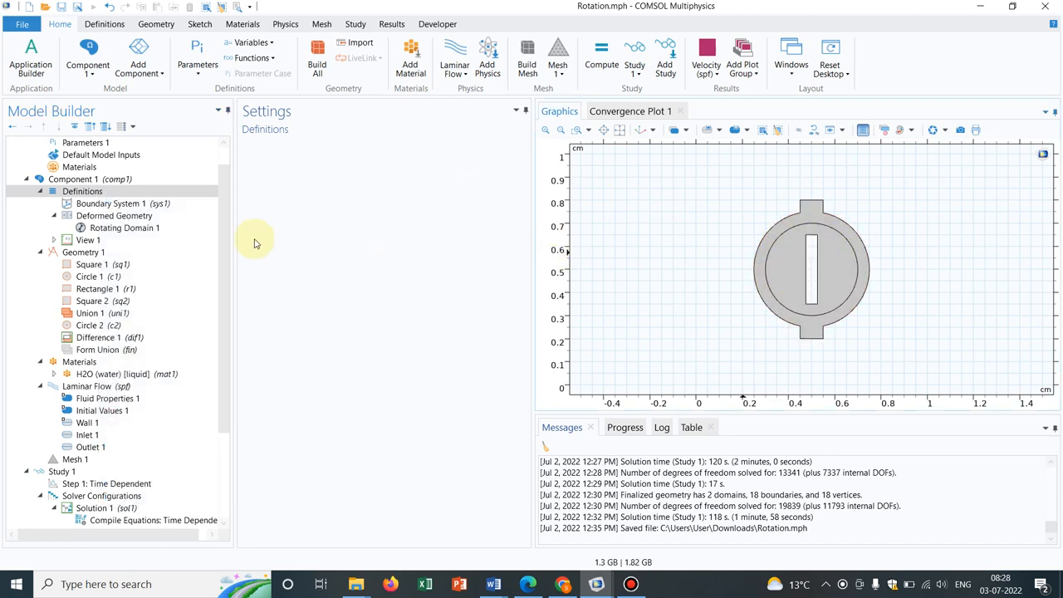
Step: Set Rotating Domain 1's rotation axis base point to X = 0.5[cm], Y = 0.5[cm]
click(125, 228)
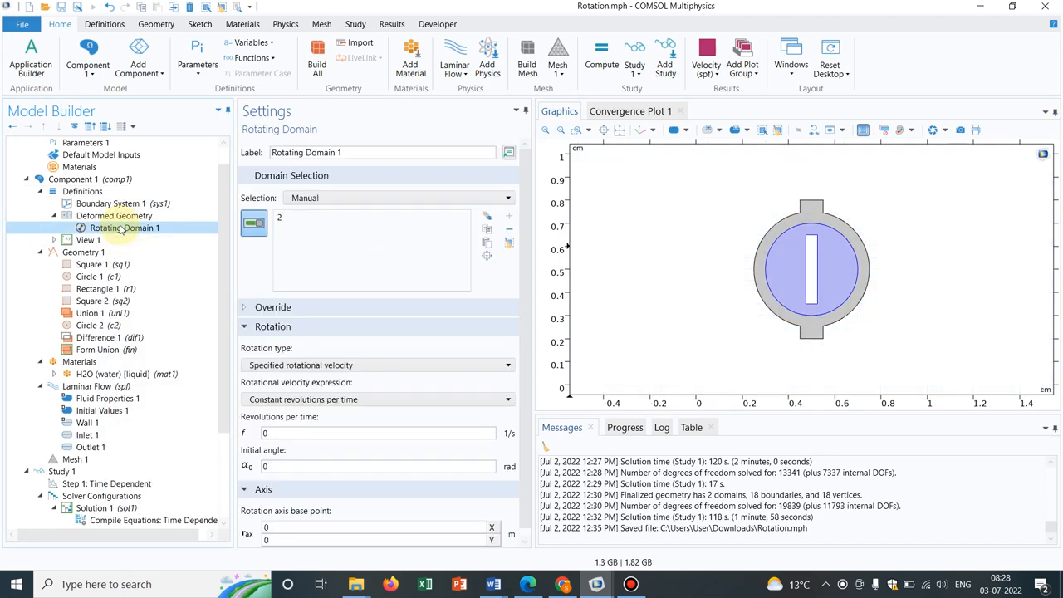
click(125, 227)
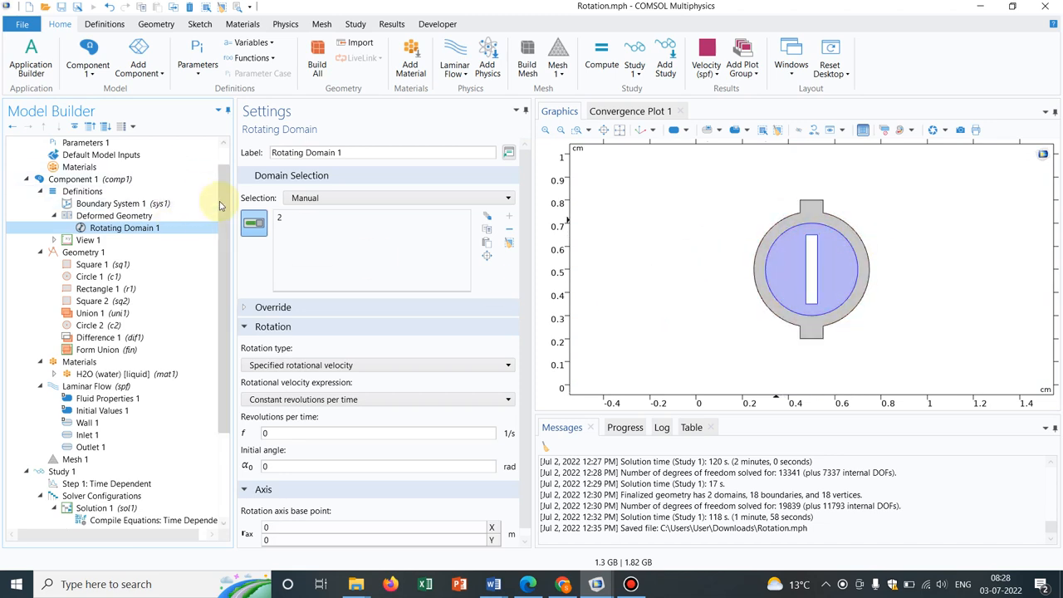
scroll(down, 3)
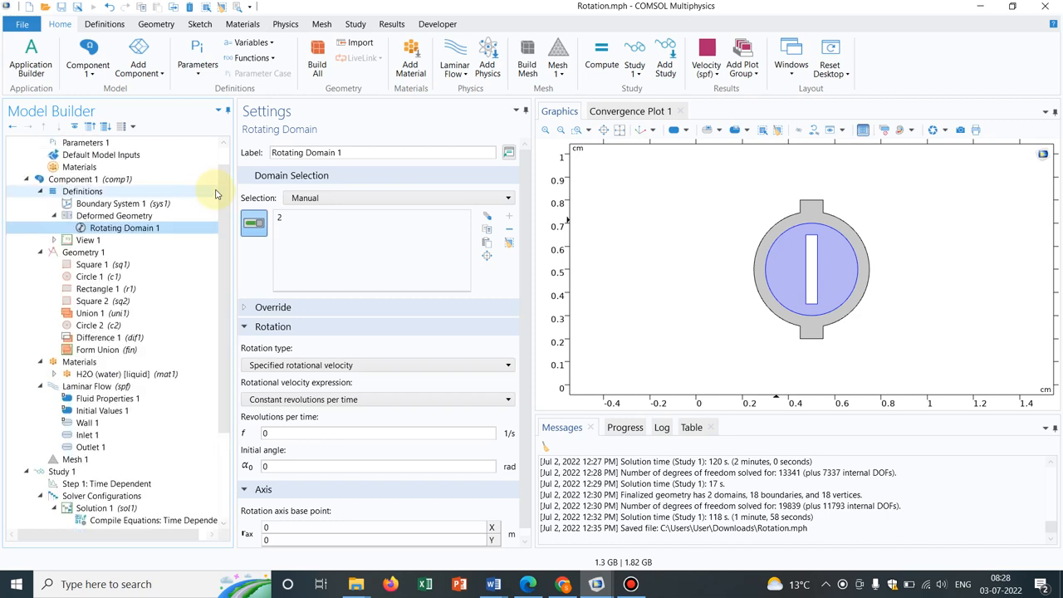
mouse_move(525, 180)
text(4)
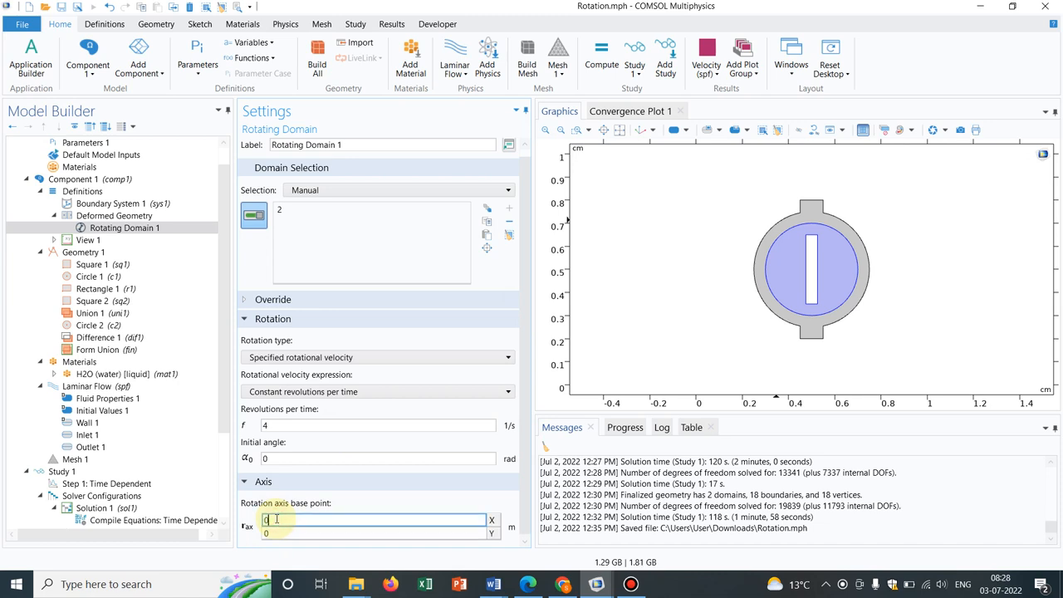
text(0.5)
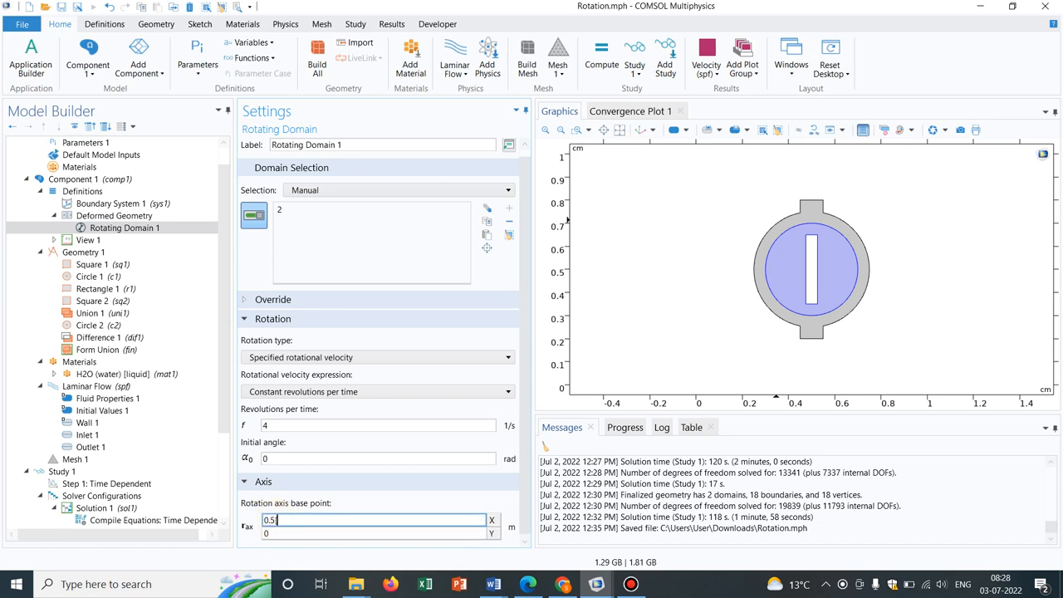
text(cm])
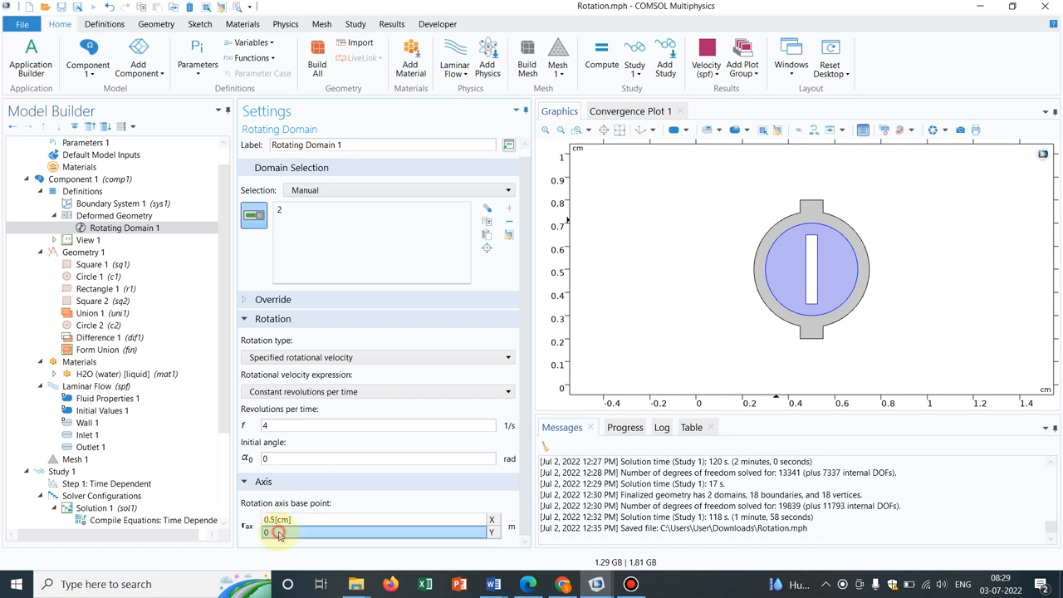
text(0.5)
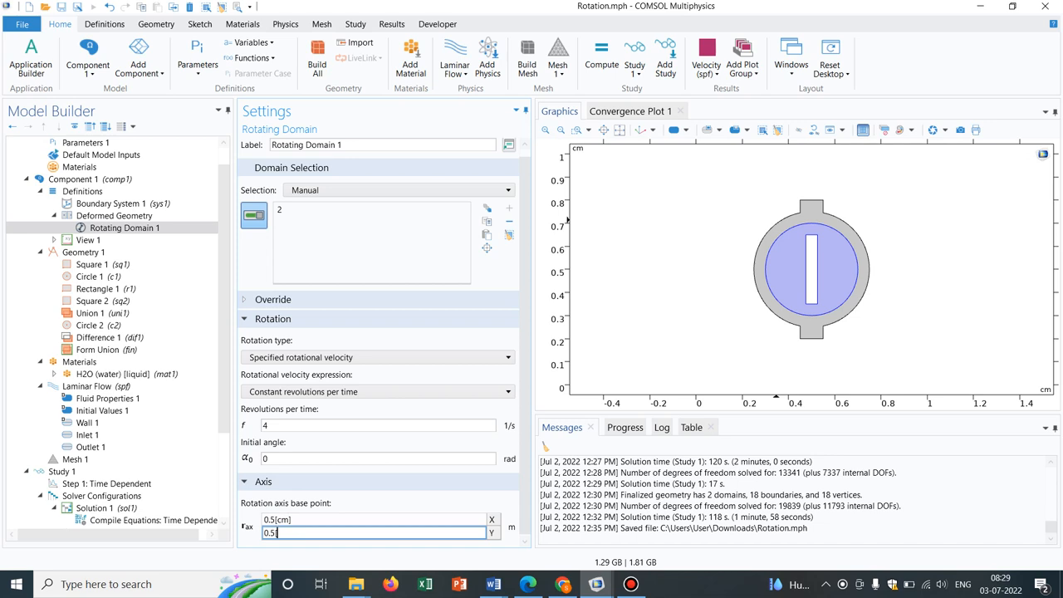
text([cm)
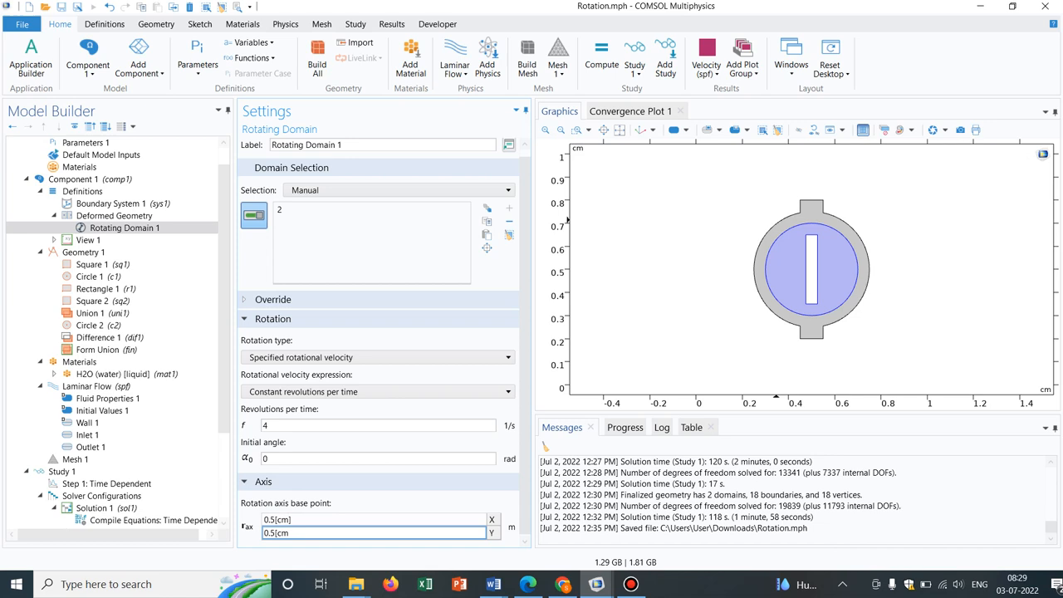
mouse_move(604, 190)
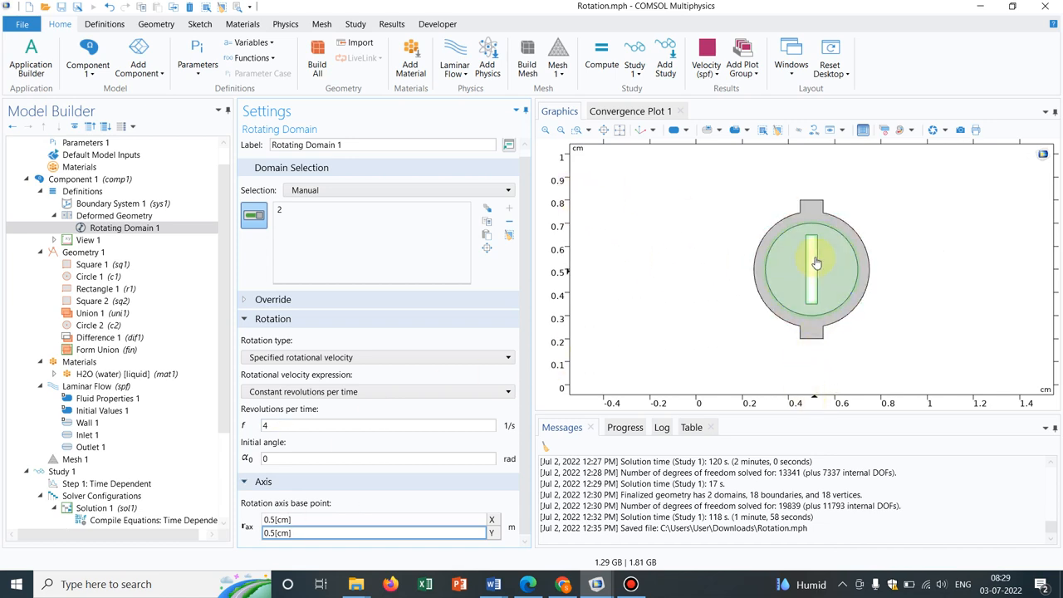
click(811, 265)
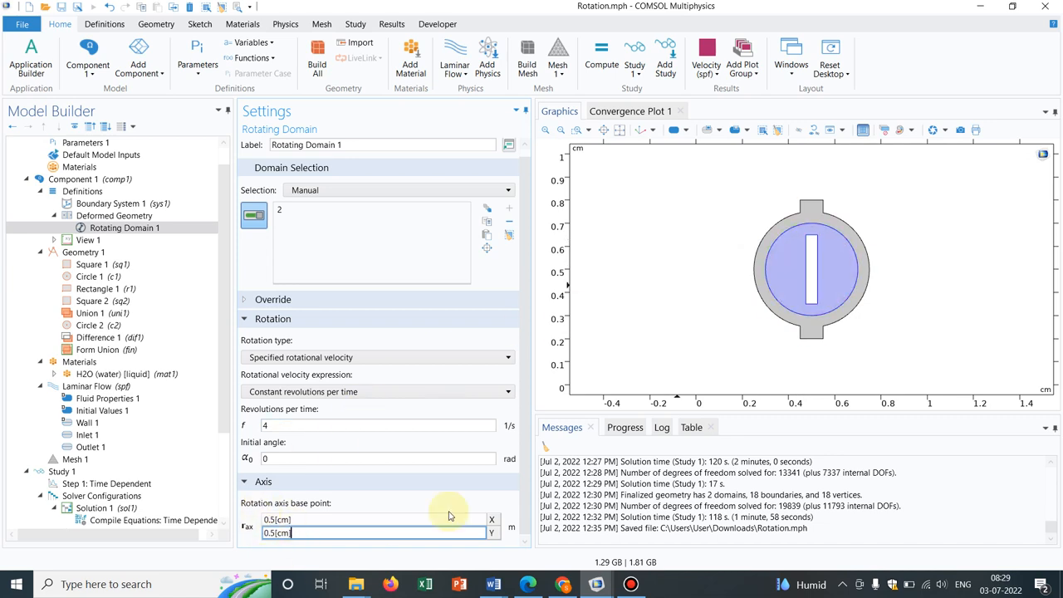
mouse_move(688, 289)
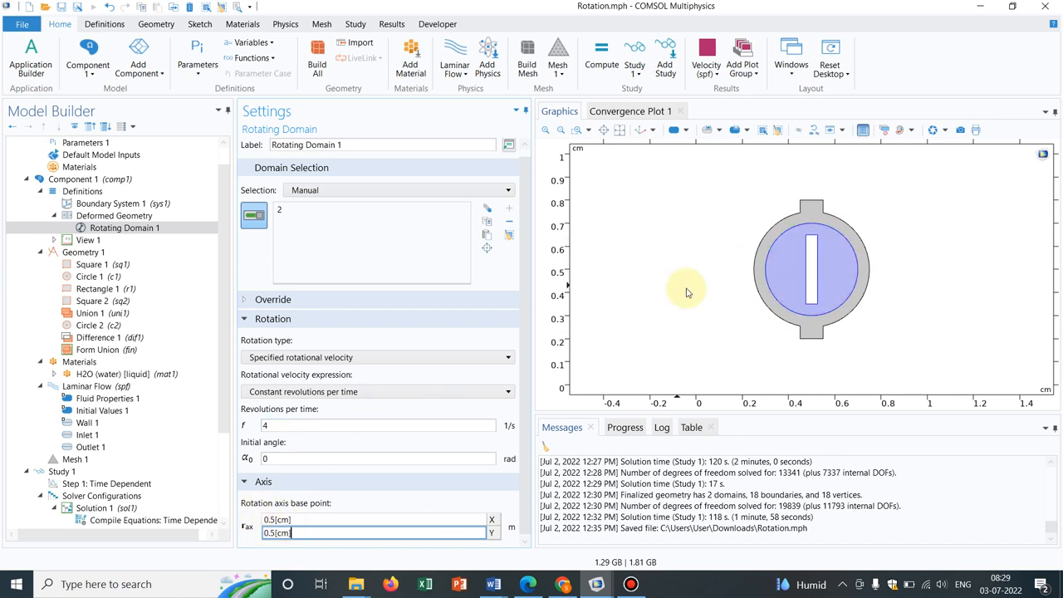
mouse_move(258, 560)
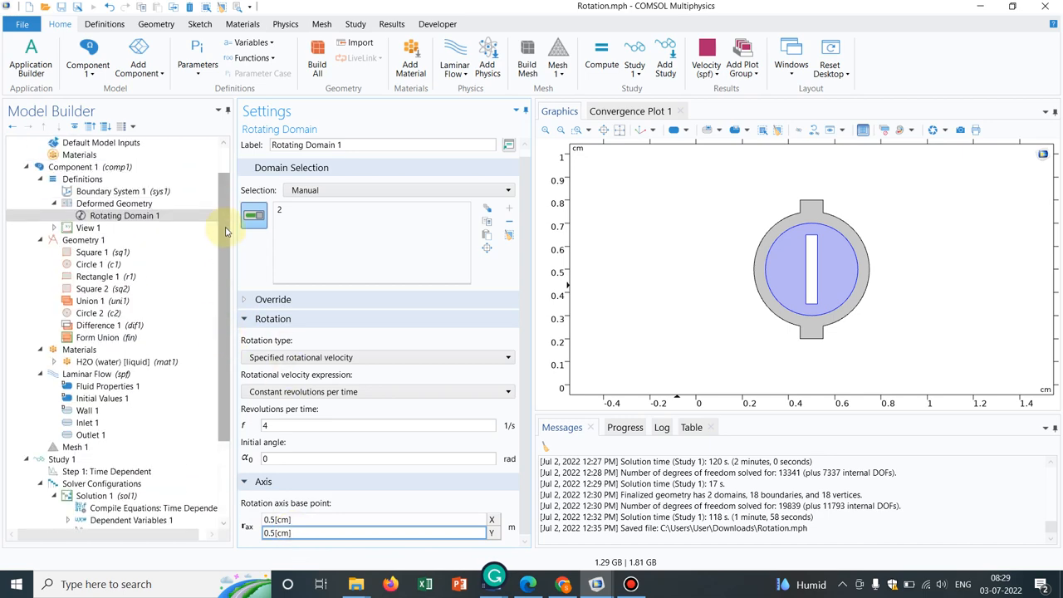
Step: Check that Laminar Flow covers domains 1 and 2, then scroll the tree to Results
click(95, 374)
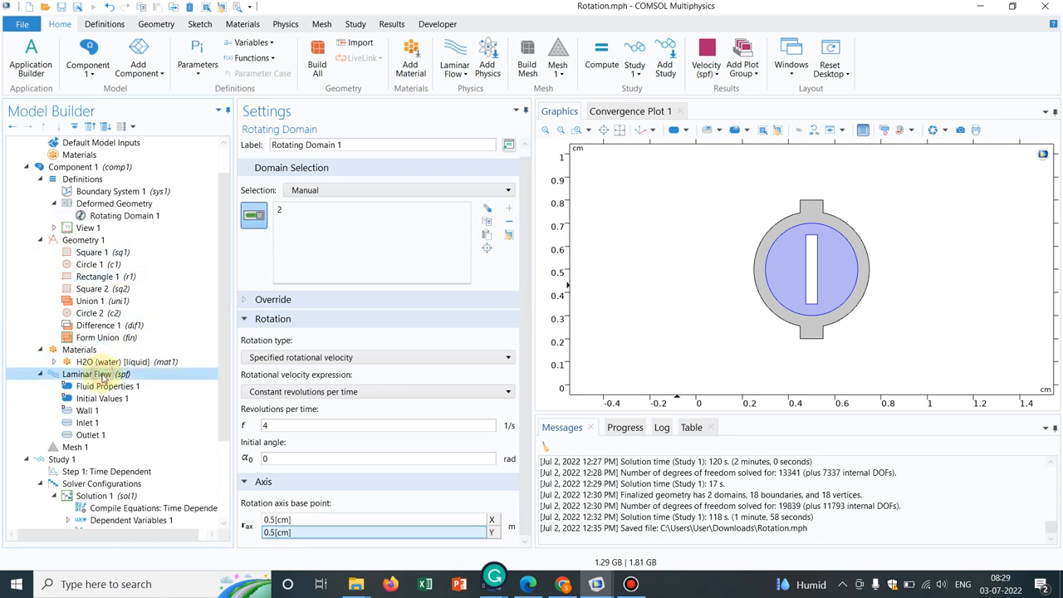
click(87, 373)
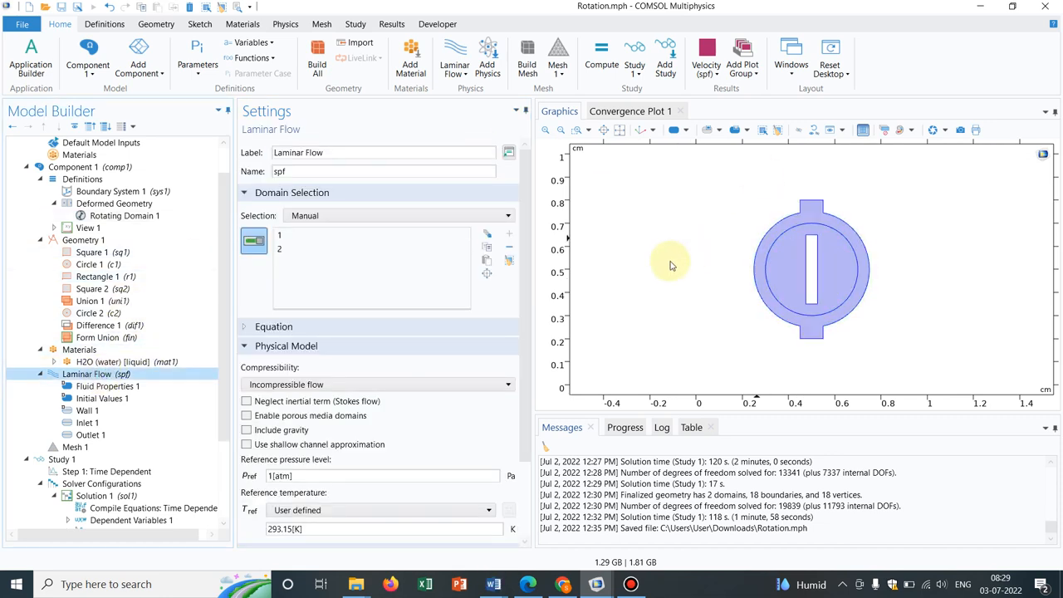
mouse_move(664, 278)
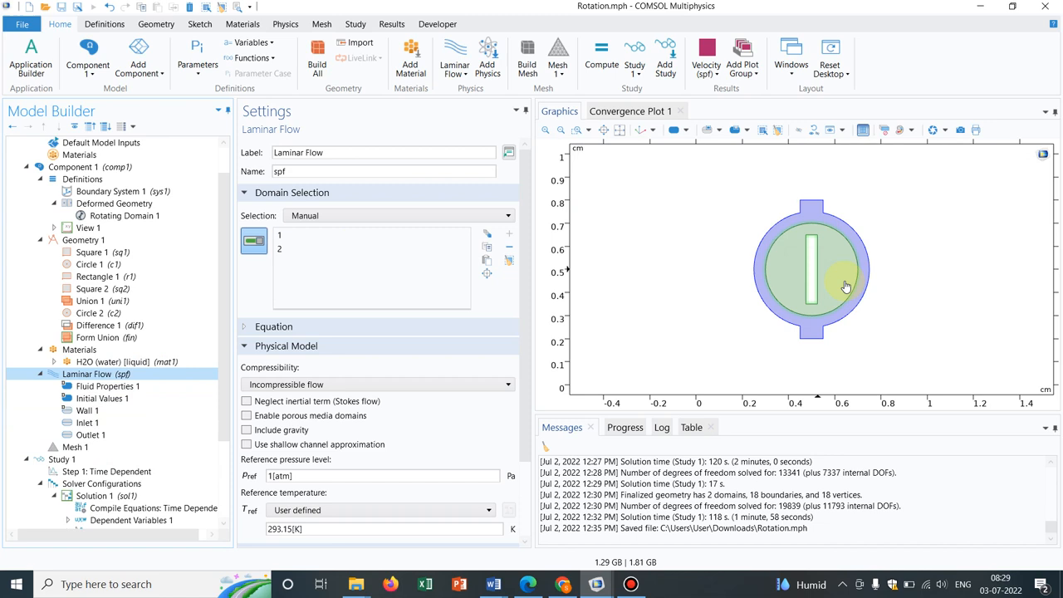
click(604, 346)
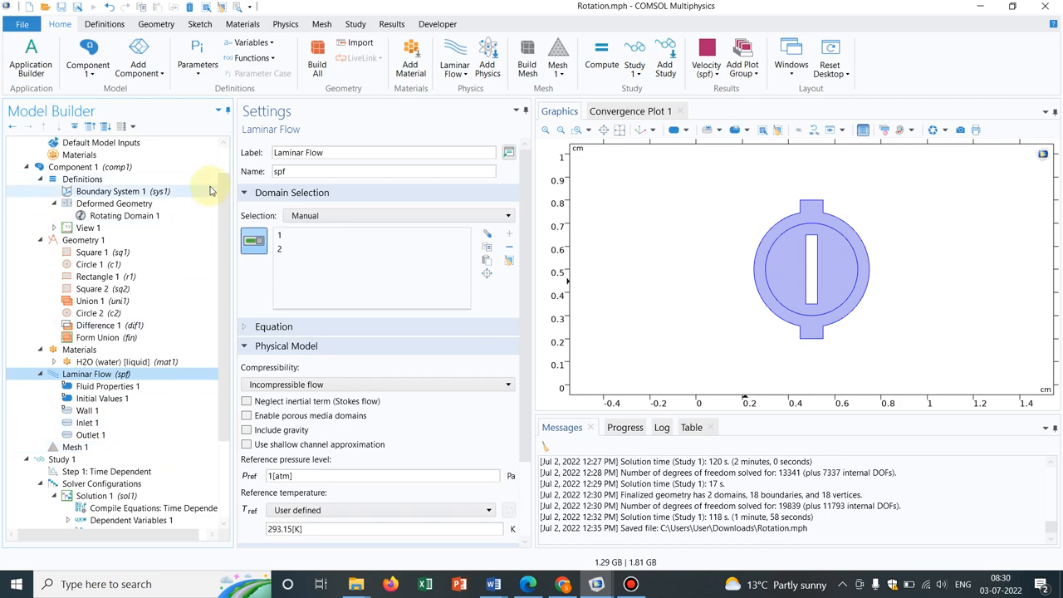
scroll(down, 3)
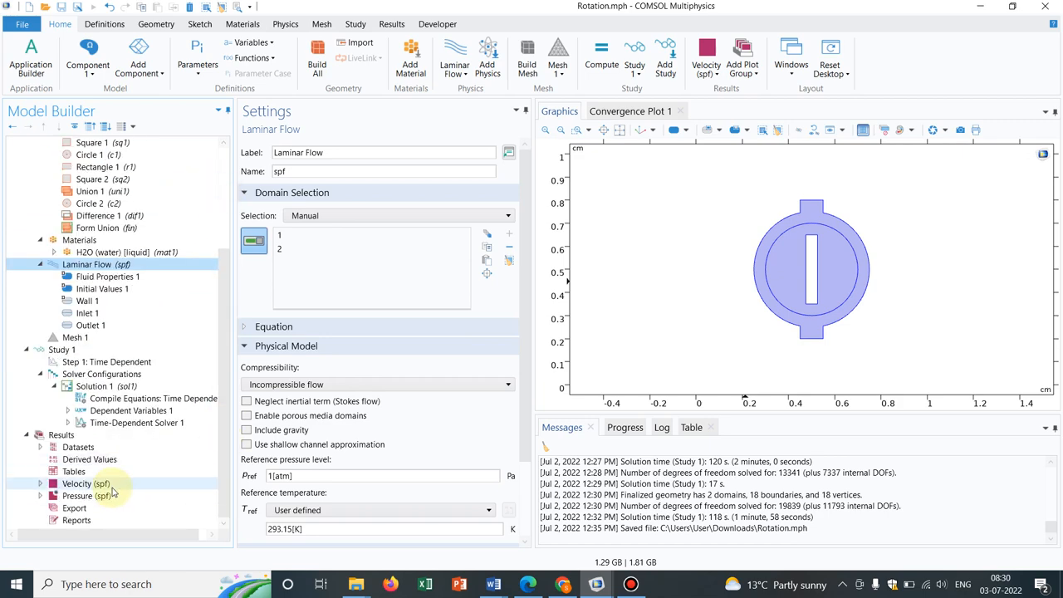
Step: Show the velocity magnitude plot and advance it to the final time, 1 s
click(86, 483)
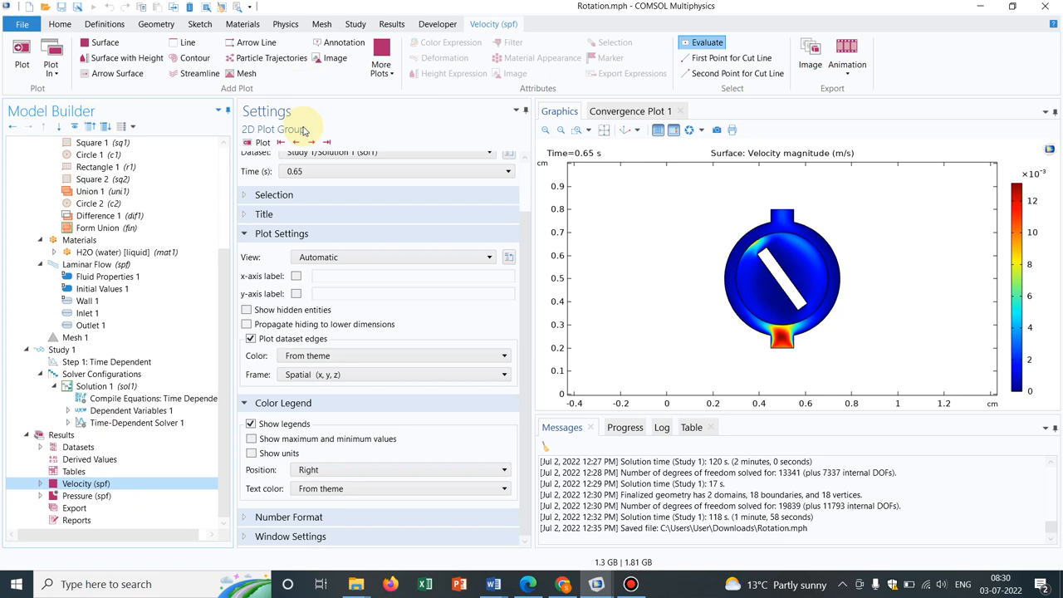
click(311, 142)
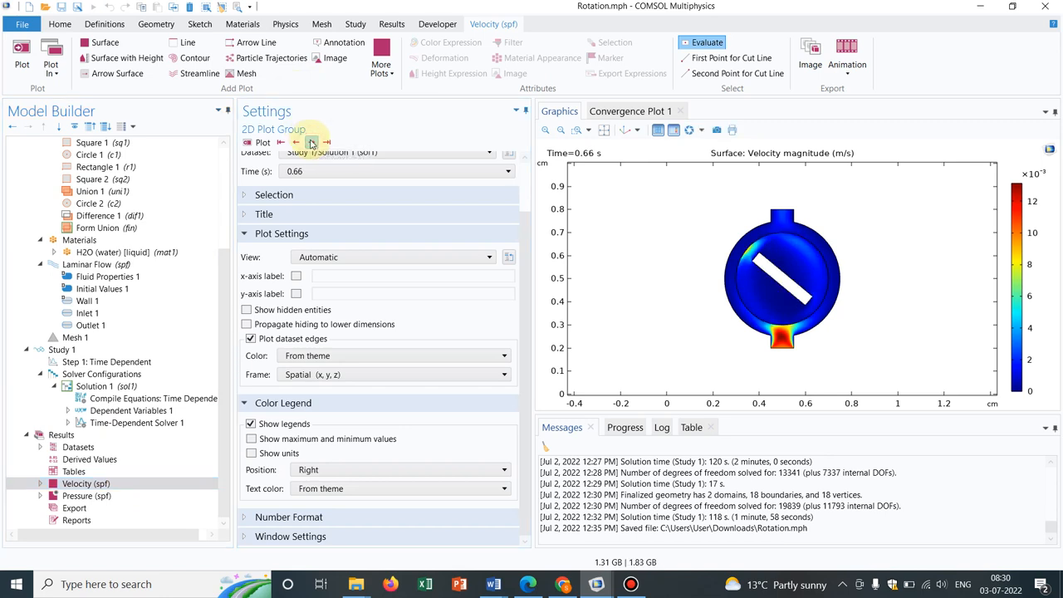
click(312, 142)
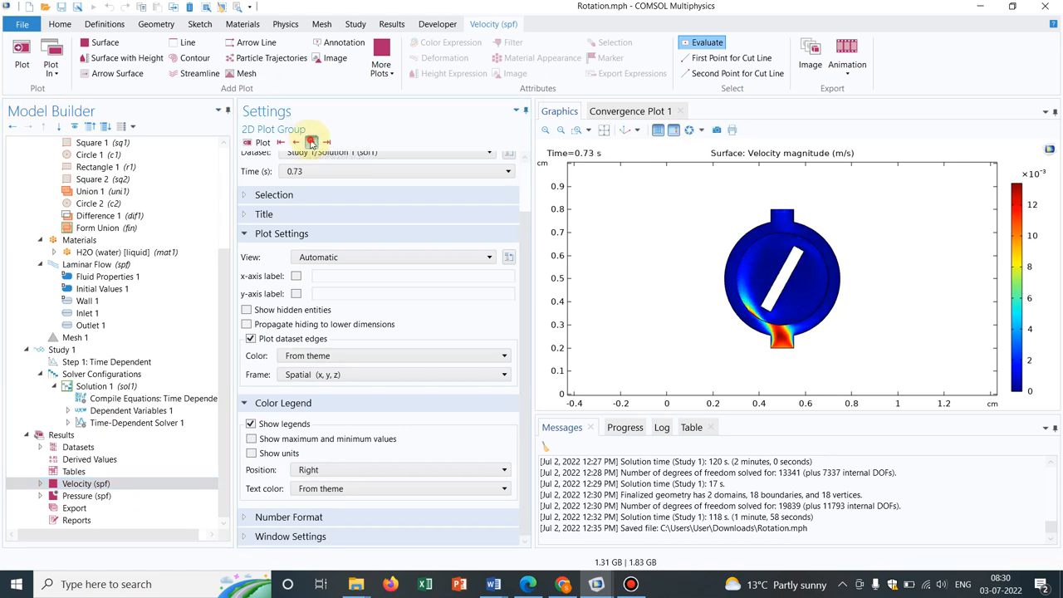
click(311, 142)
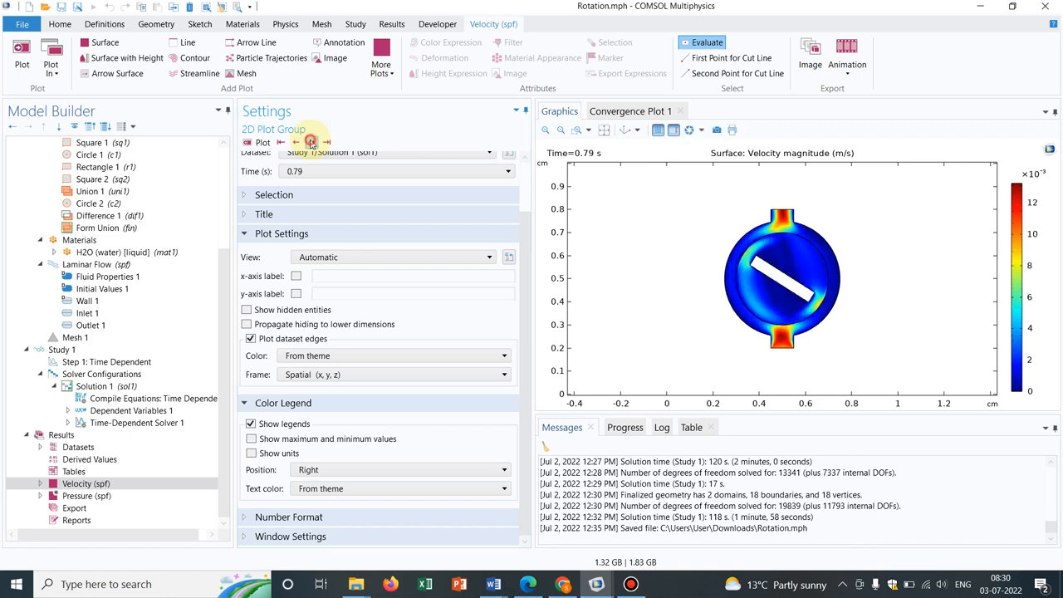
click(310, 141)
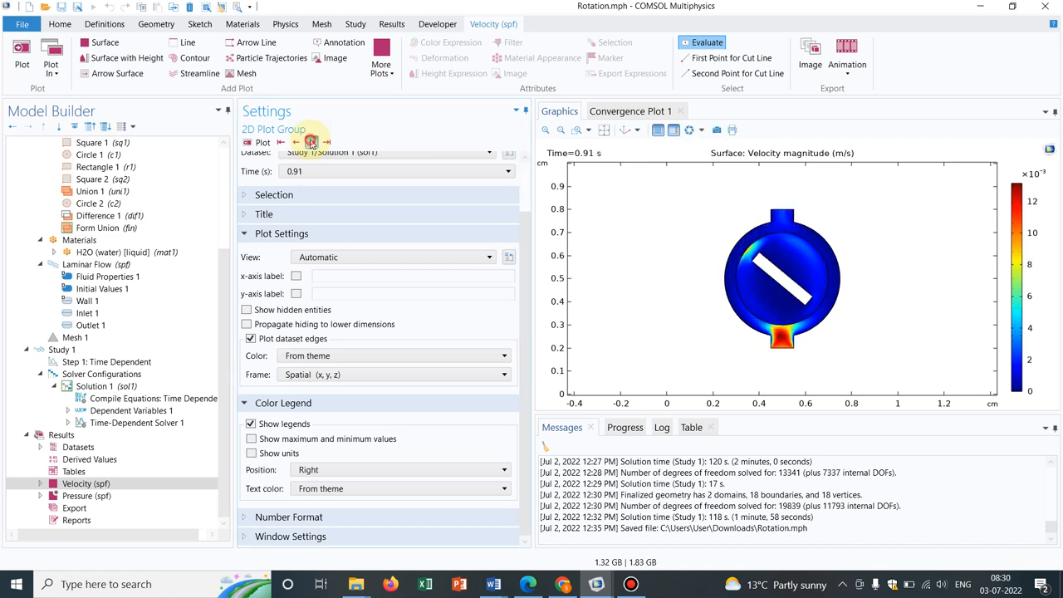
click(311, 141)
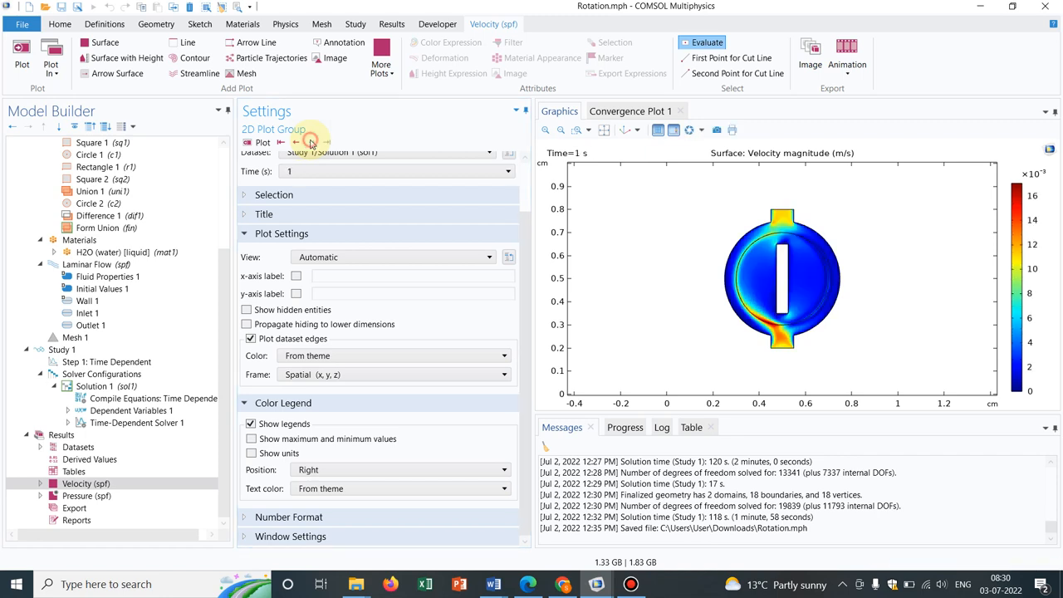
Step: Step the velocity plot back through earlier time steps to 0.74 s
click(295, 142)
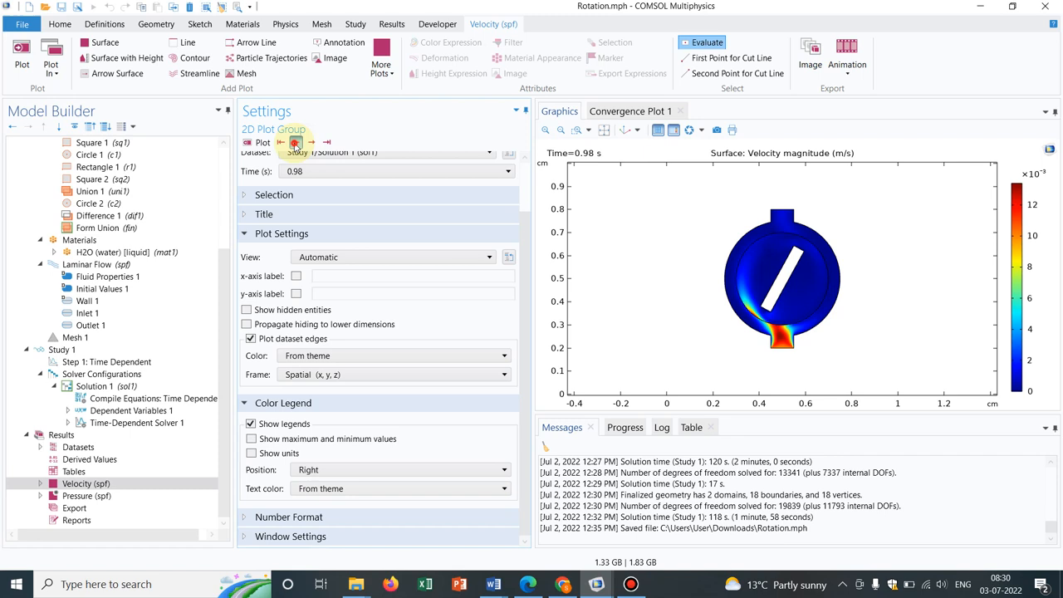
click(295, 142)
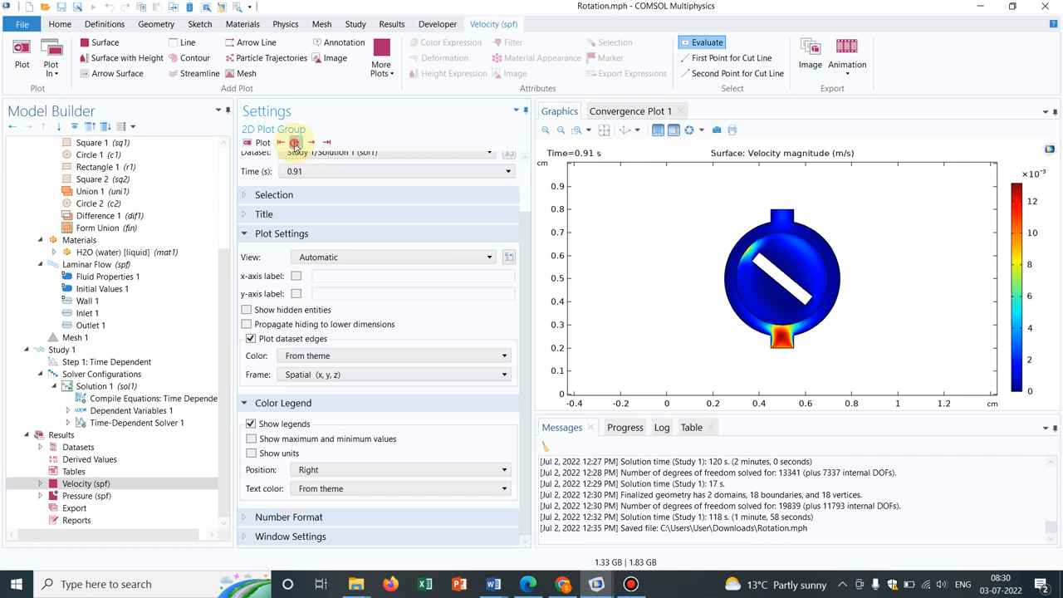
click(295, 142)
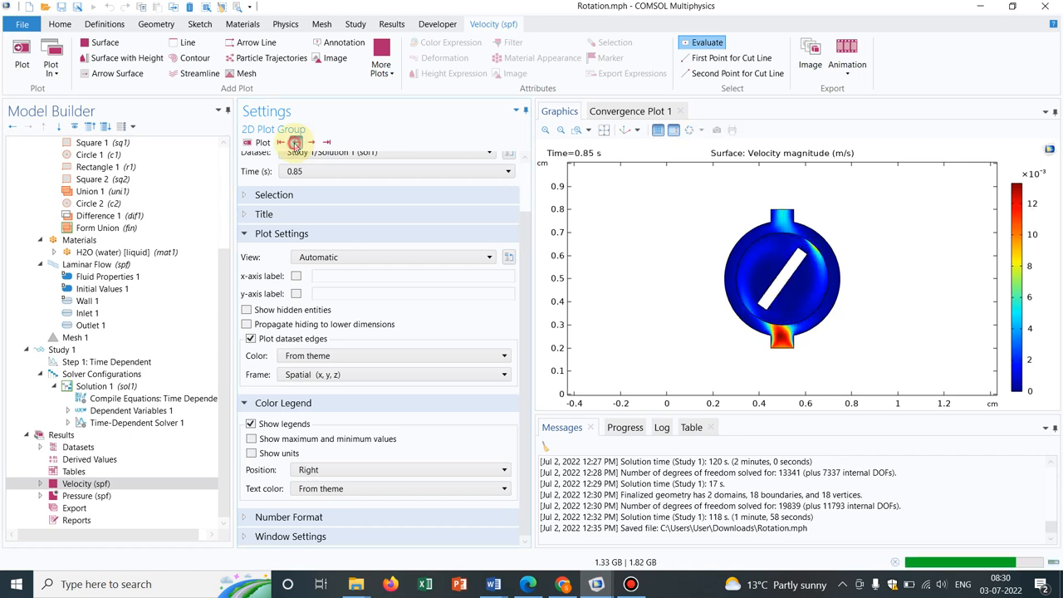
click(296, 141)
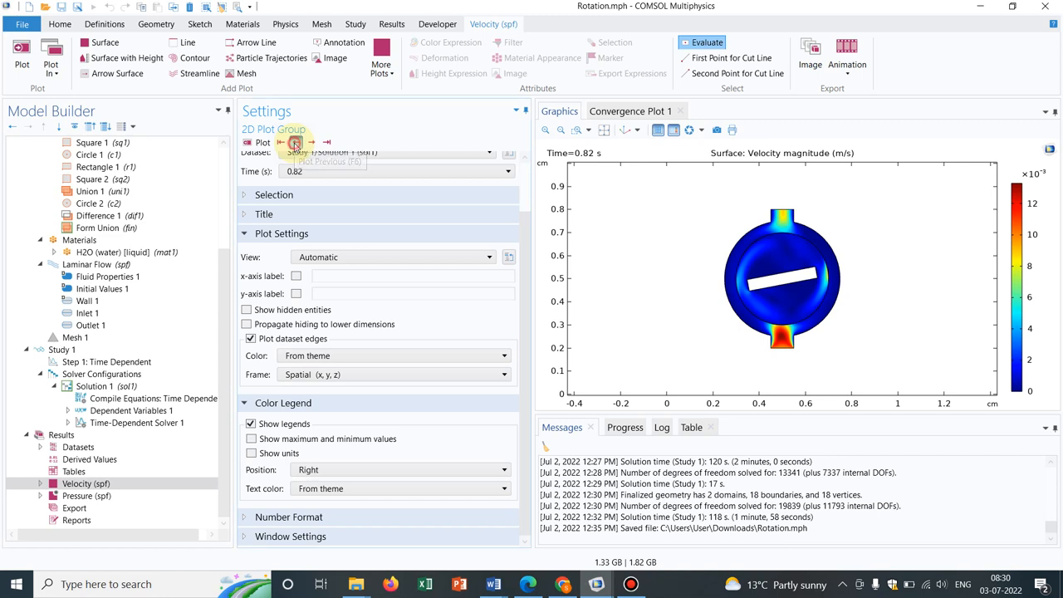
click(294, 142)
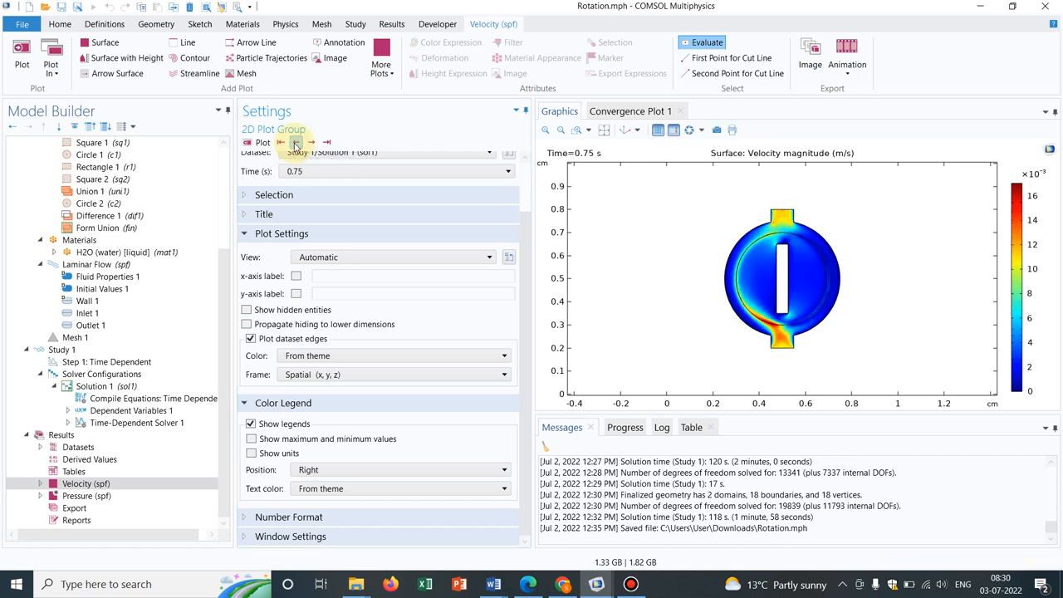
click(281, 142)
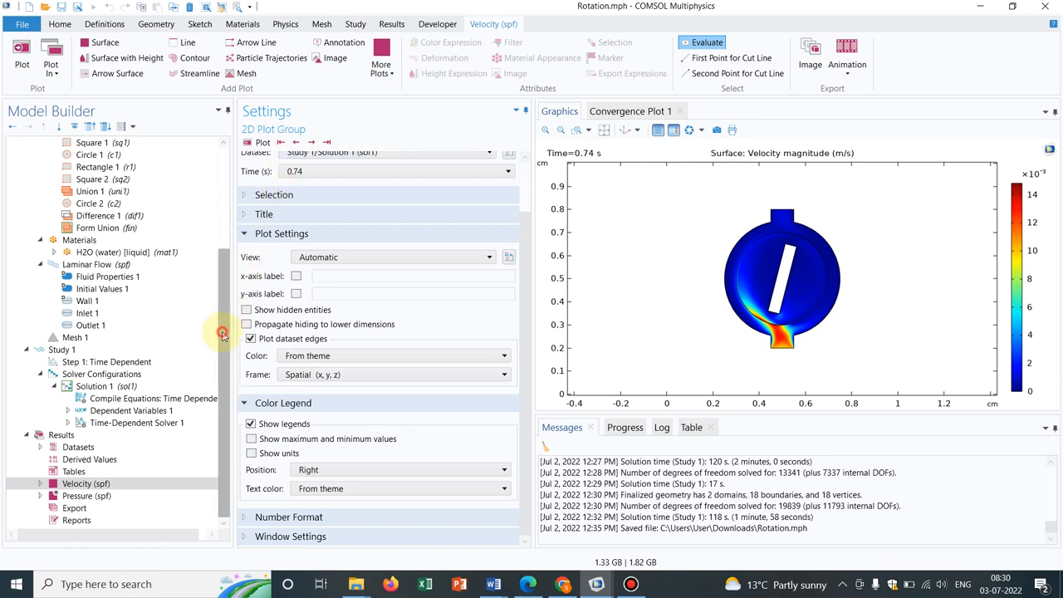
Step: Add a second rotating domain definition under the component Definitions
scroll(up, 3)
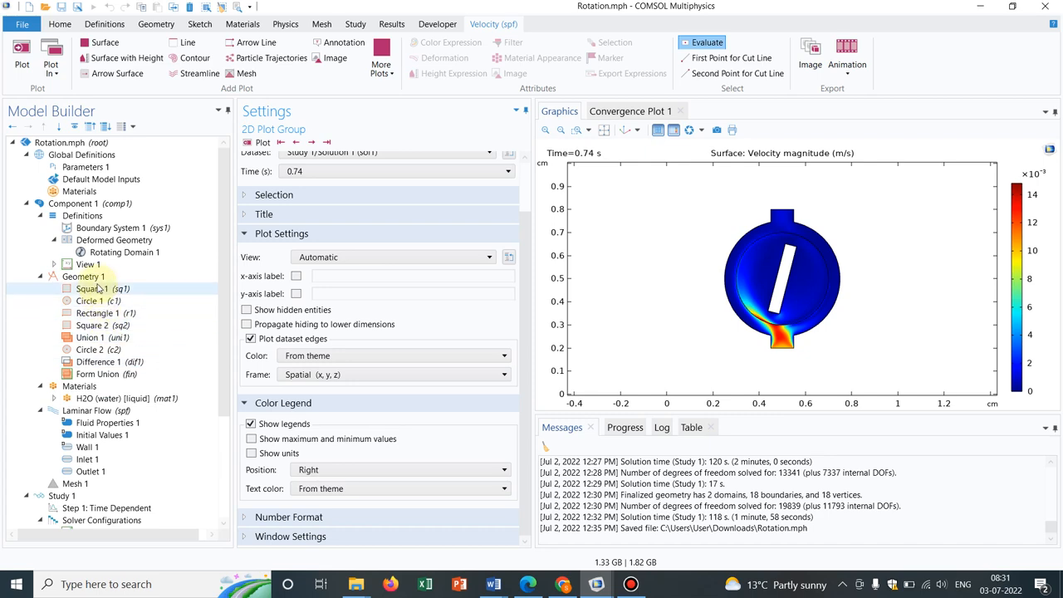
click(82, 215)
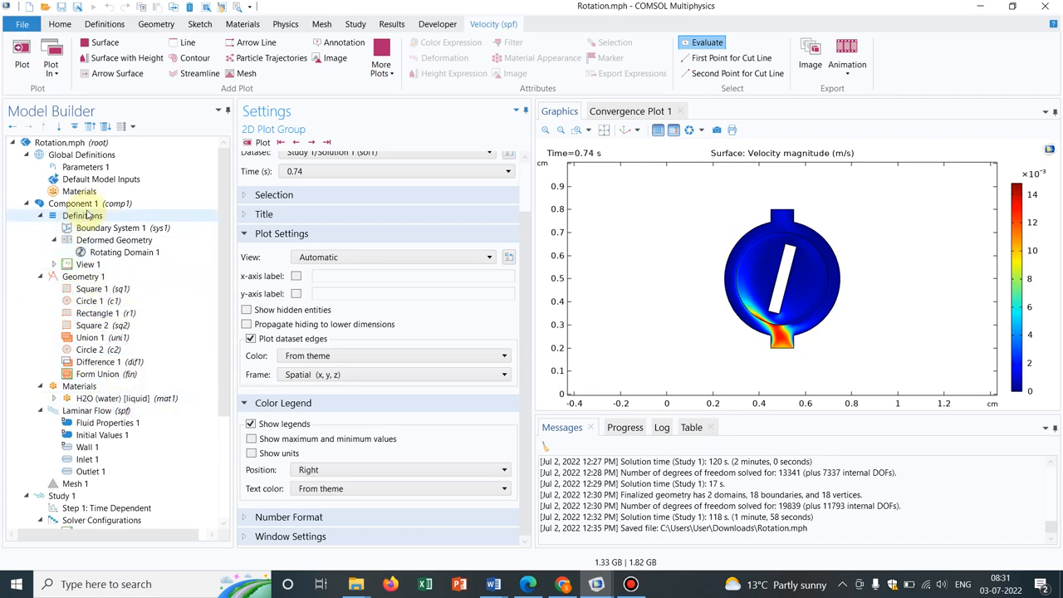
right_click(82, 215)
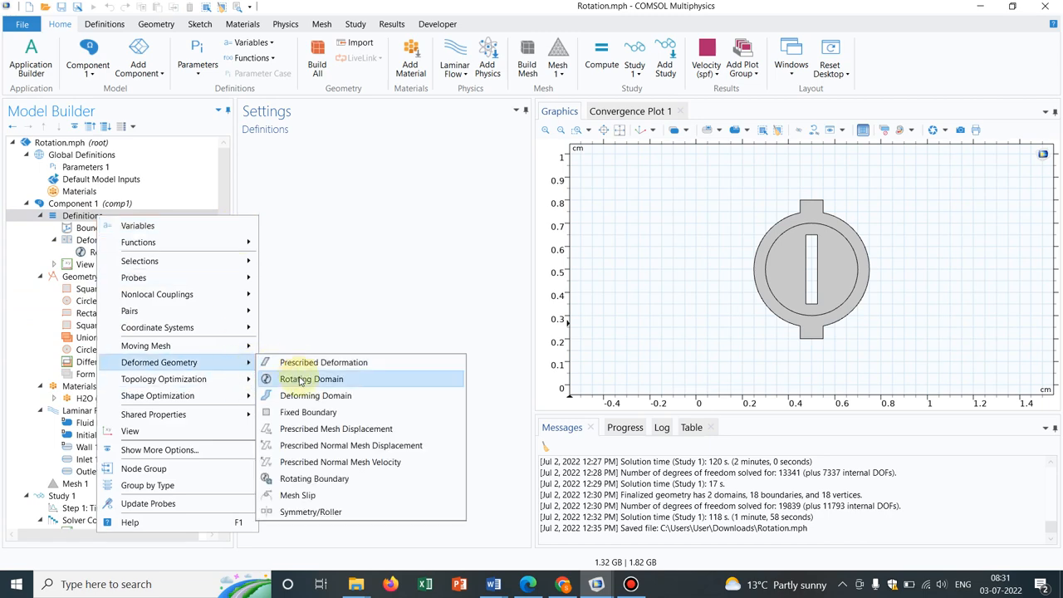
click(311, 379)
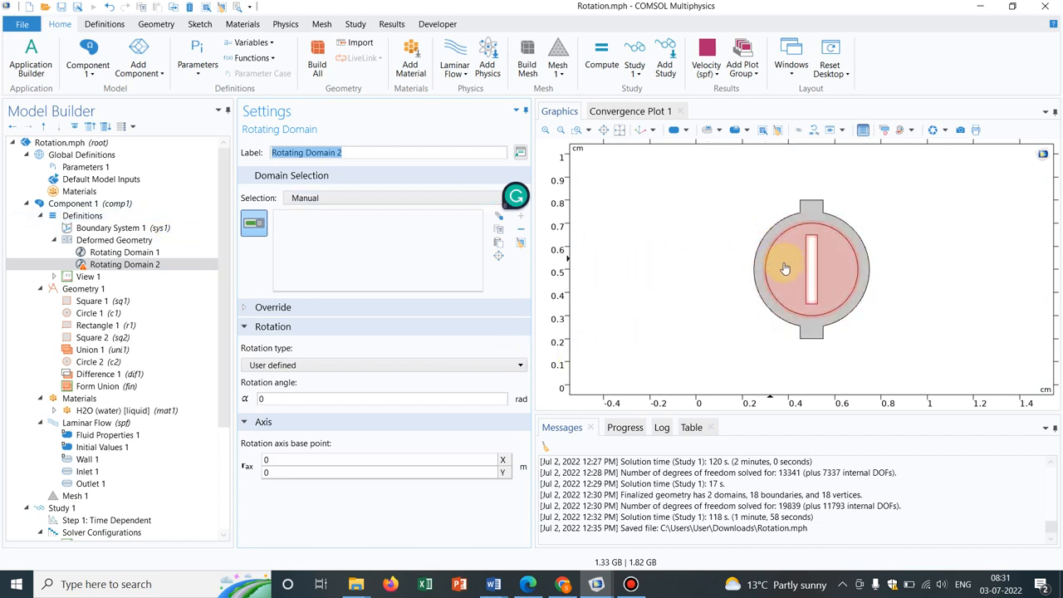
Step: Delete Rotating Domain 2 and show the Deformed Geometry settings
right_click(126, 264)
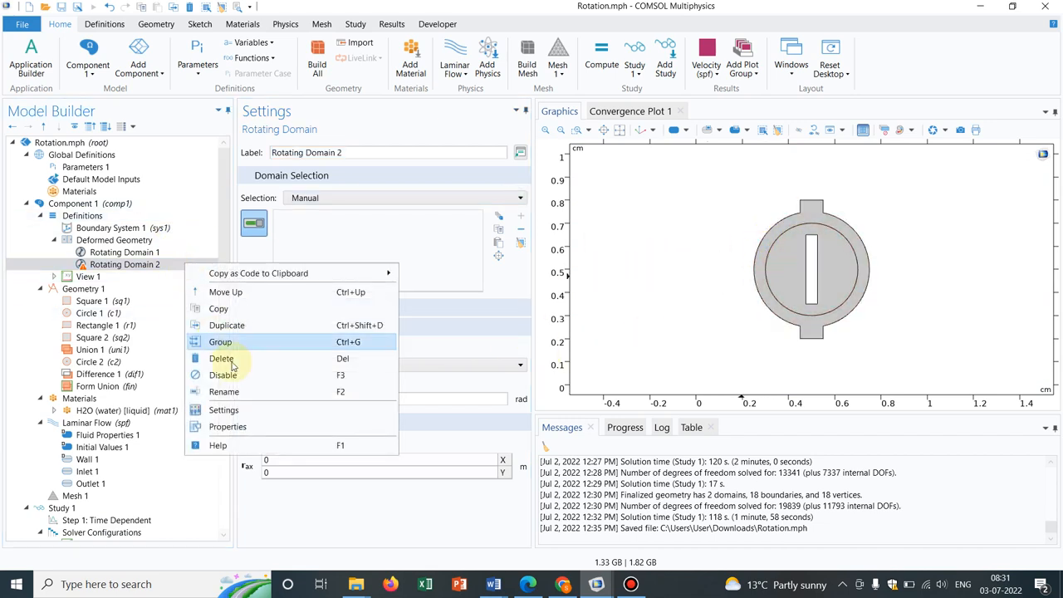
click(222, 358)
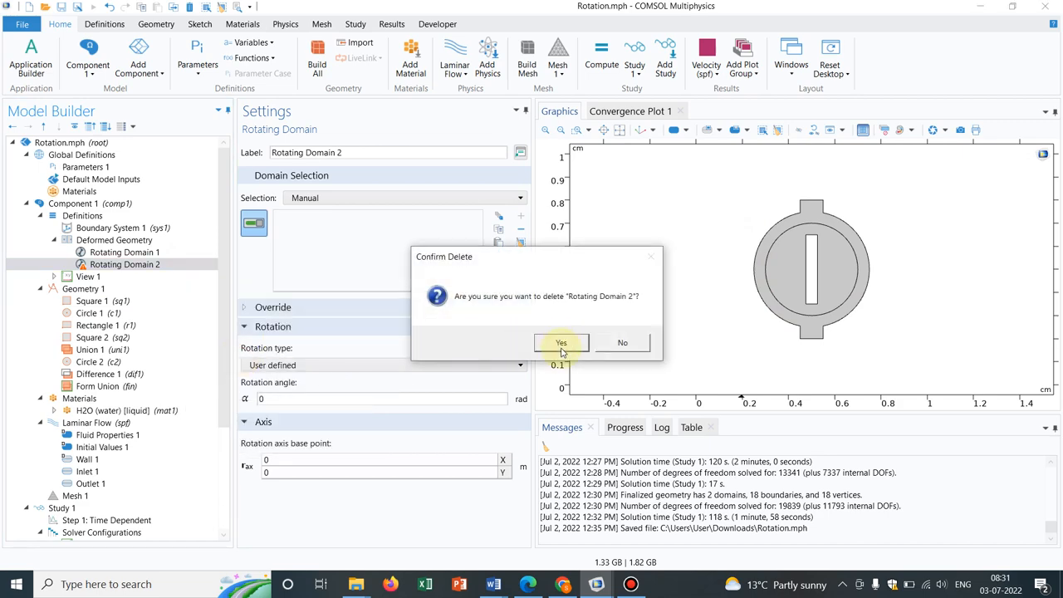
click(561, 342)
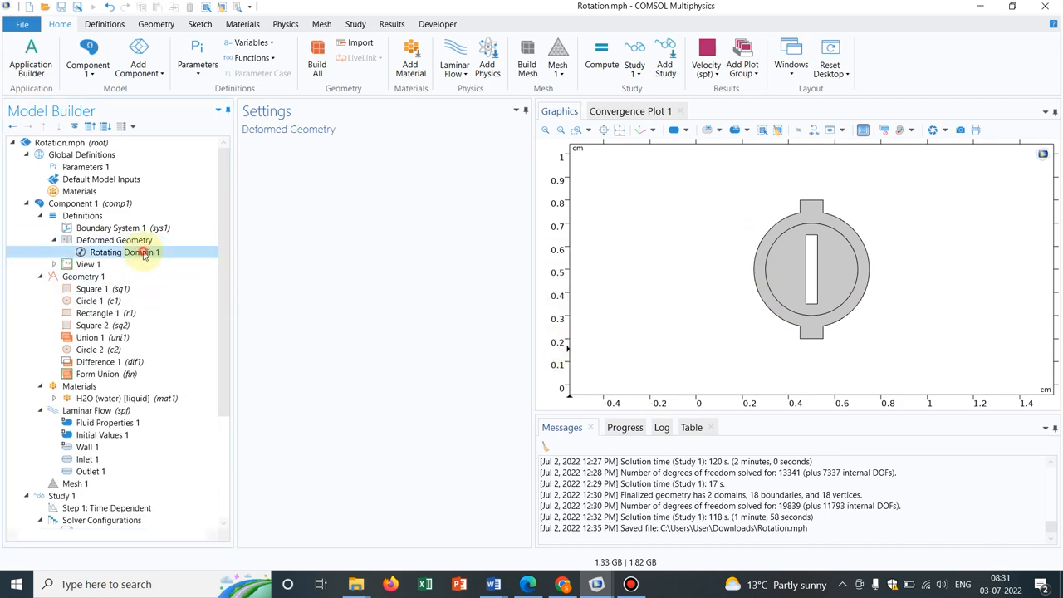
Step: Inspect Rotating Domain 1, trying the Rigid body and User defined rotation types
click(126, 251)
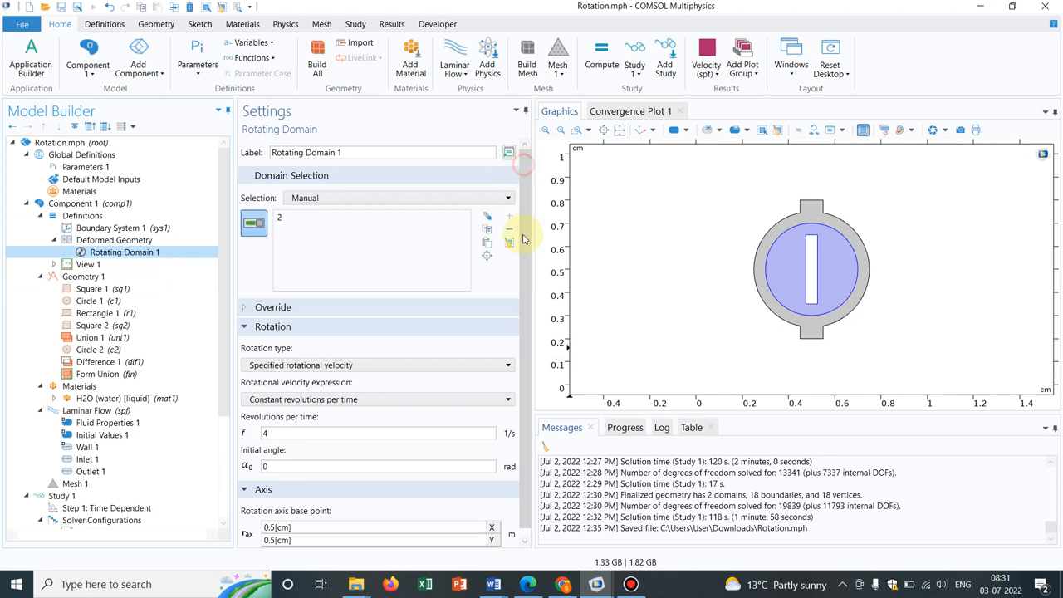
mouse_move(523, 272)
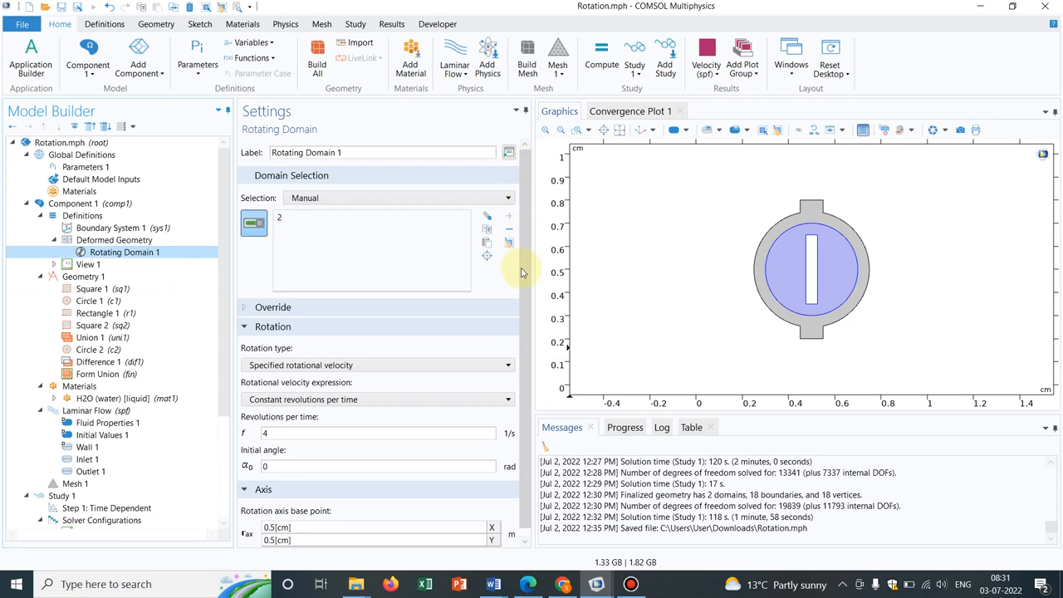
mouse_move(499, 281)
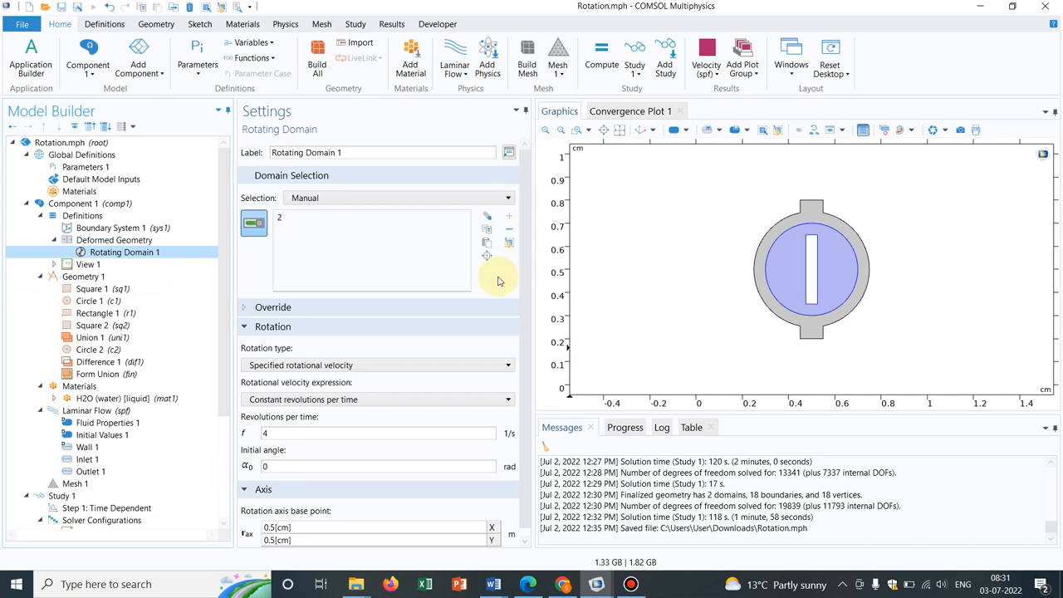
mouse_move(299, 390)
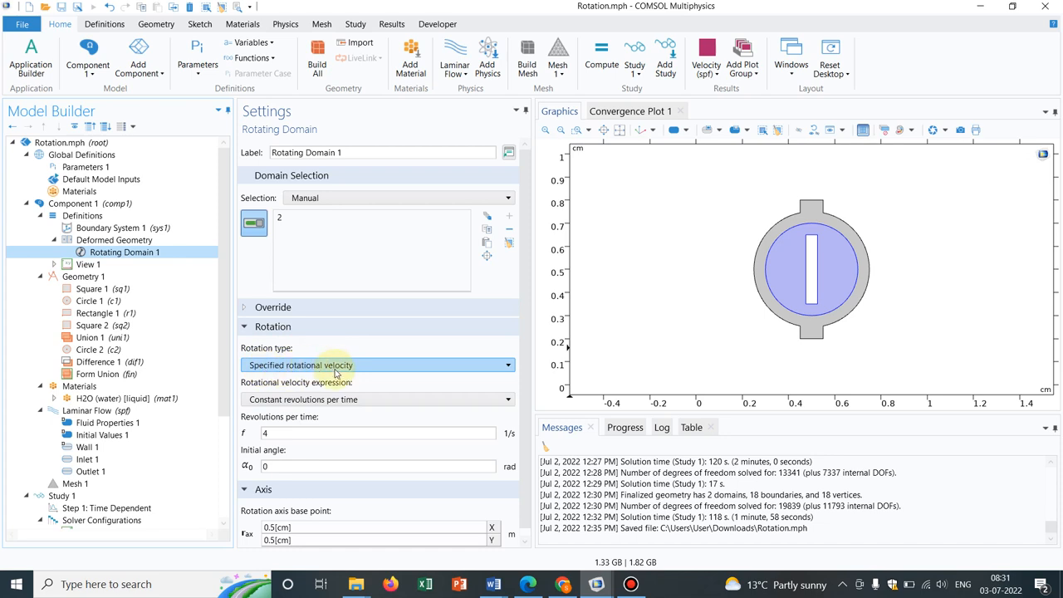
click(373, 433)
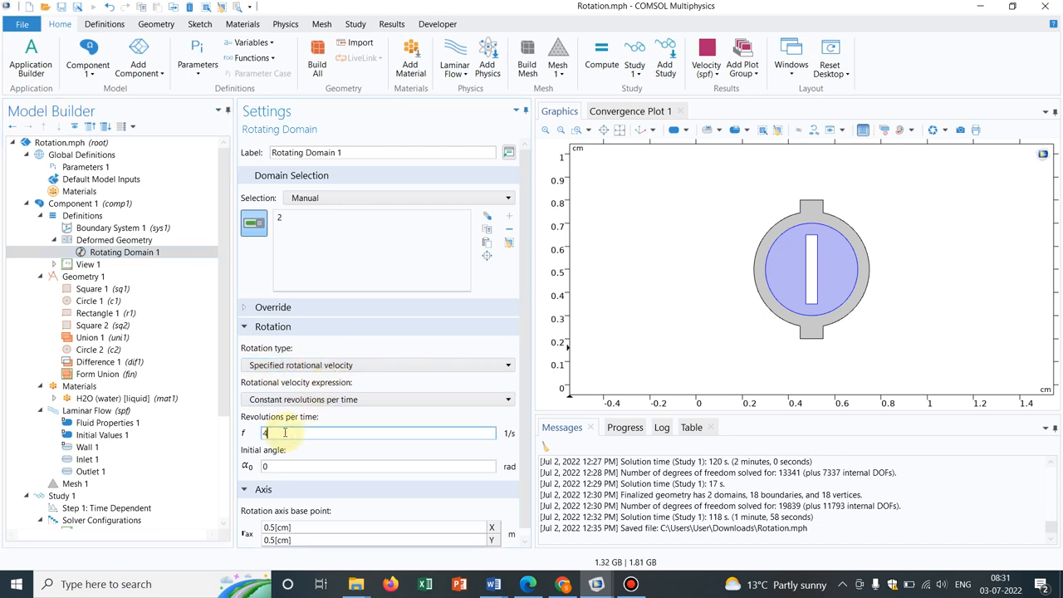
mouse_move(360, 364)
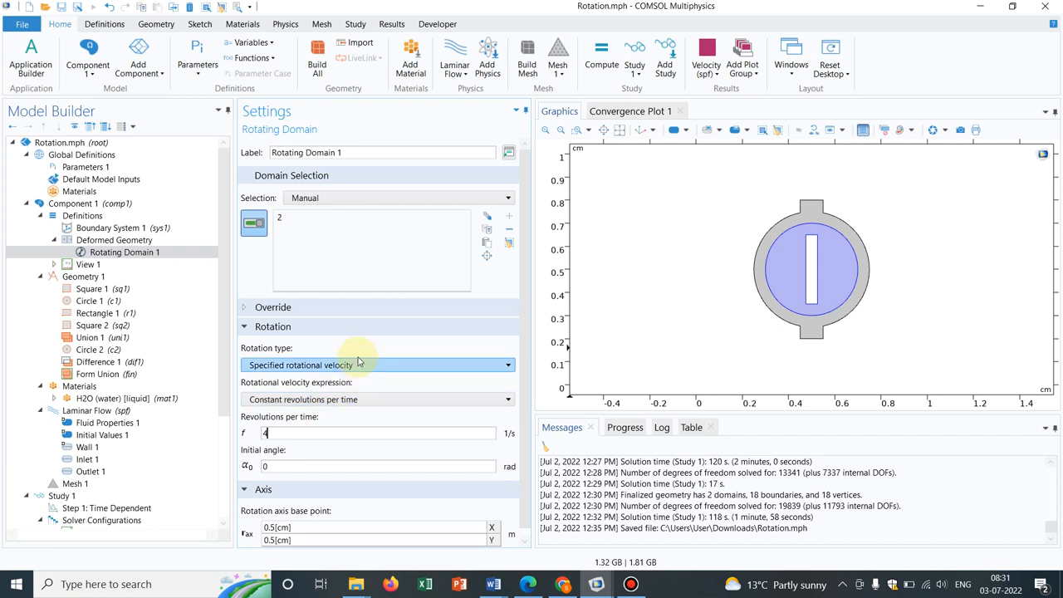
click(377, 365)
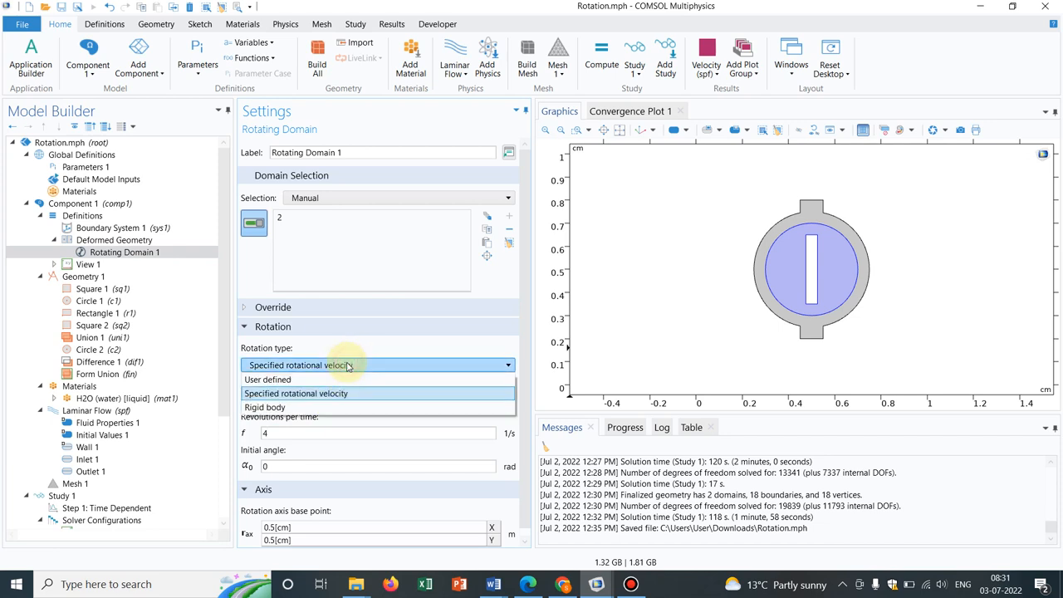
click(264, 406)
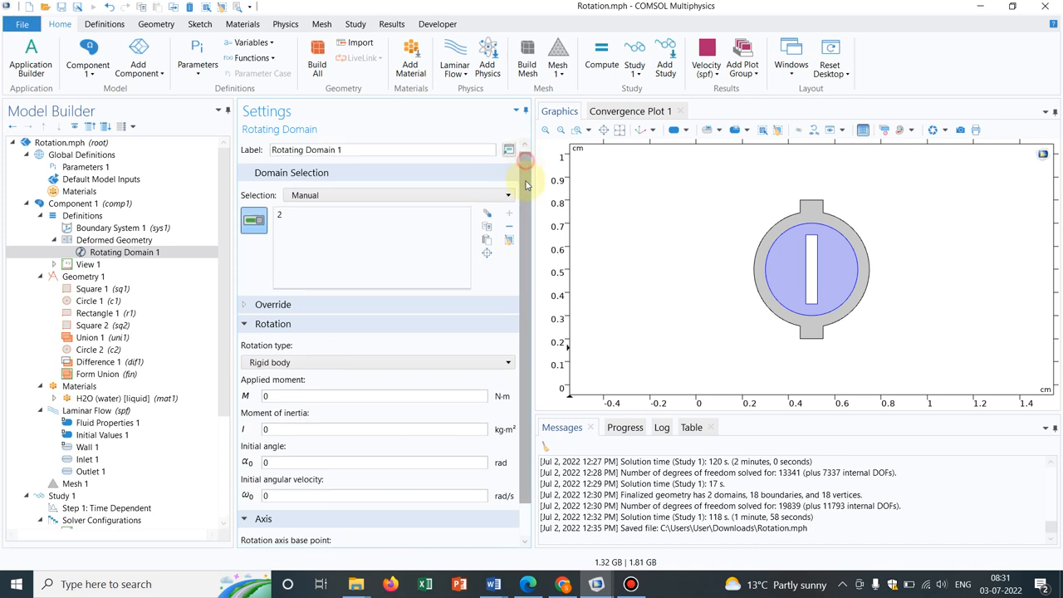
scroll(down, 3)
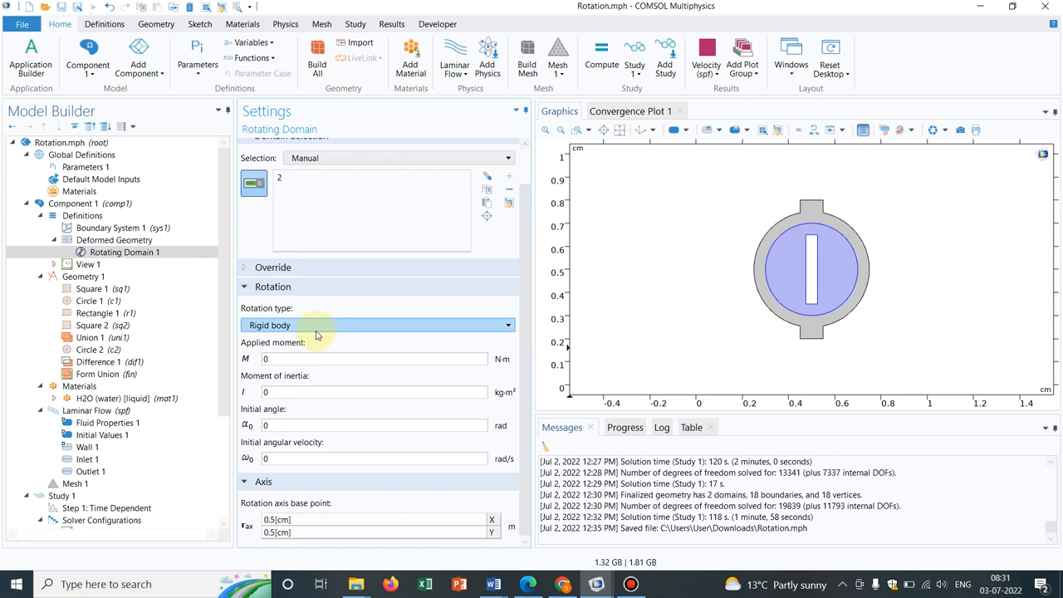
click(373, 391)
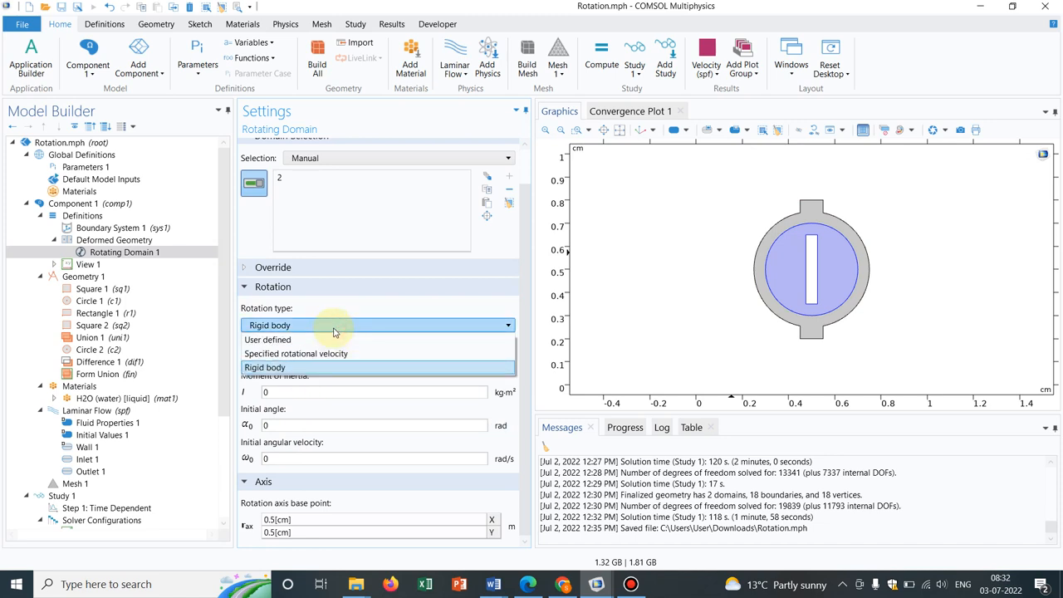
click(267, 339)
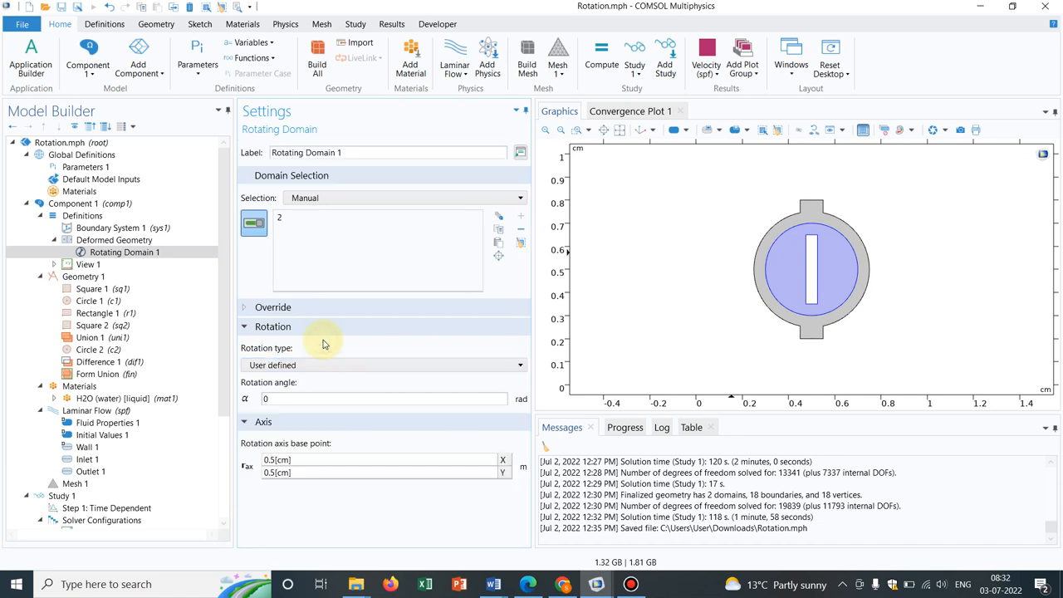
mouse_move(279, 421)
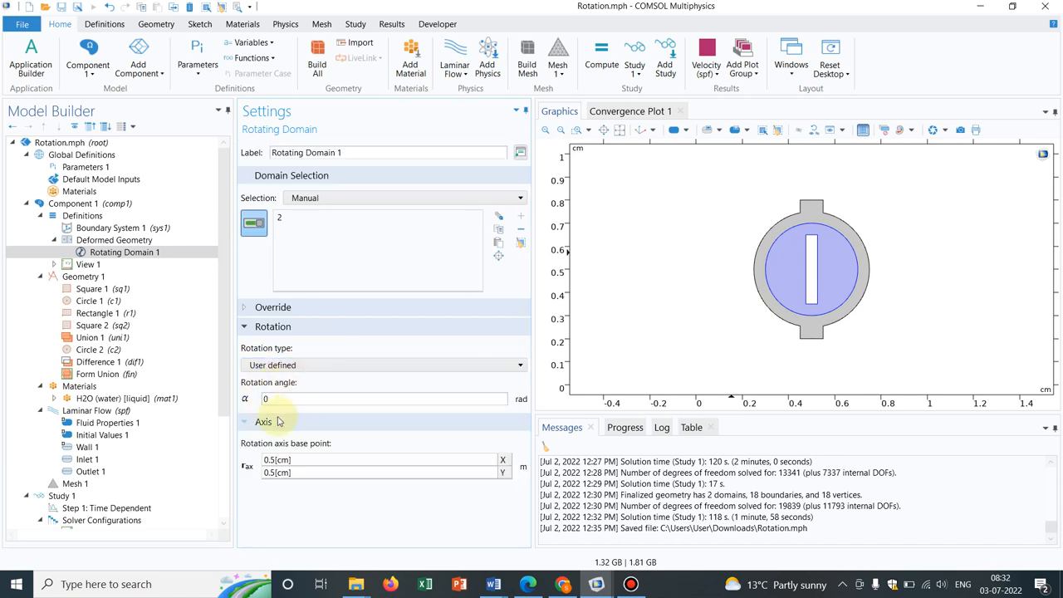
Step: Restore specified rotational velocity using general revolutions per time, f = 4 1/s
click(382, 364)
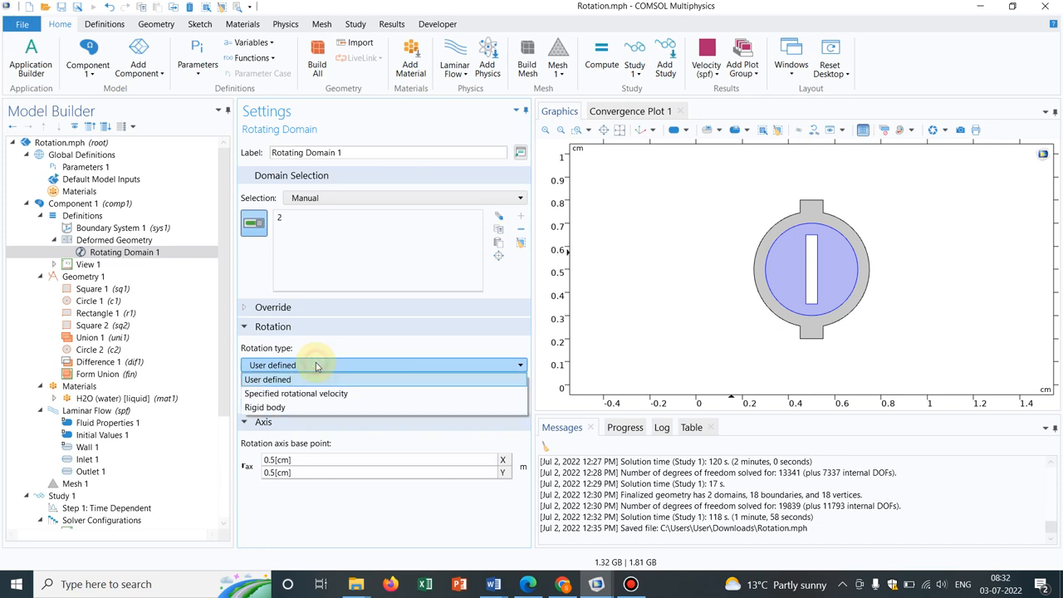
click(296, 392)
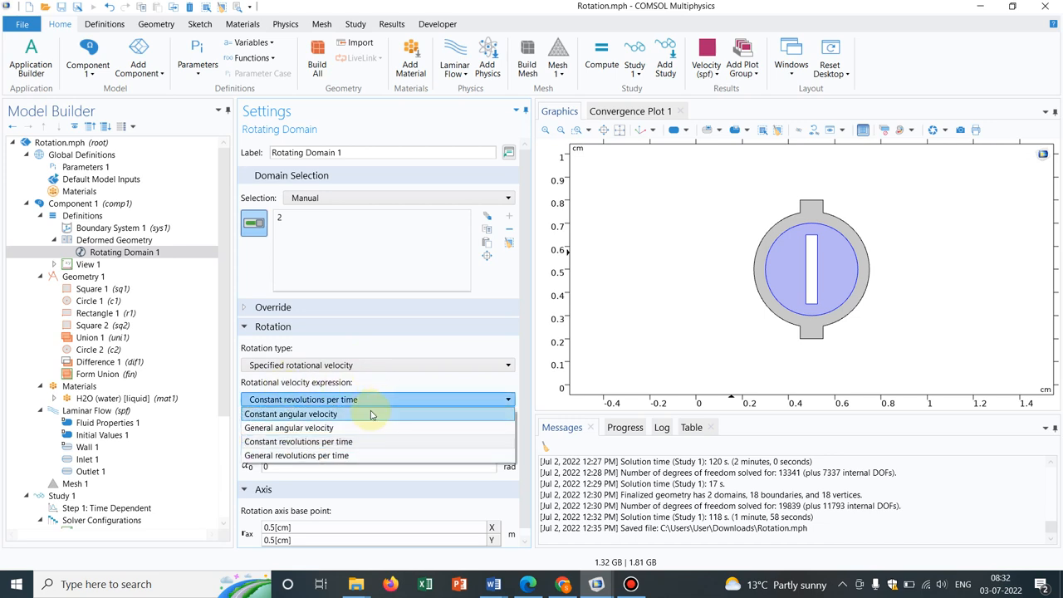
click(291, 413)
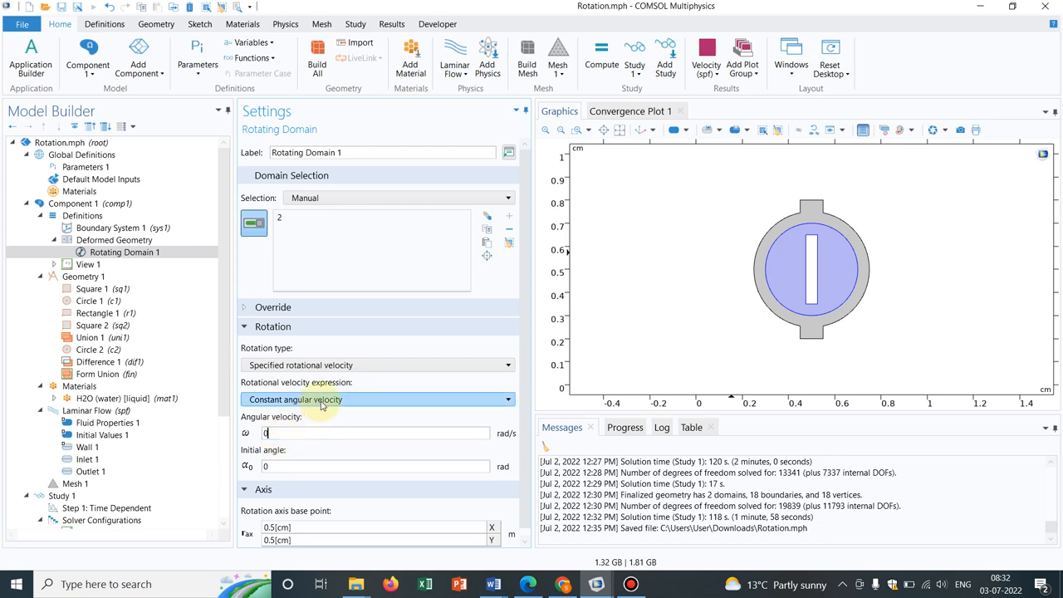
click(378, 399)
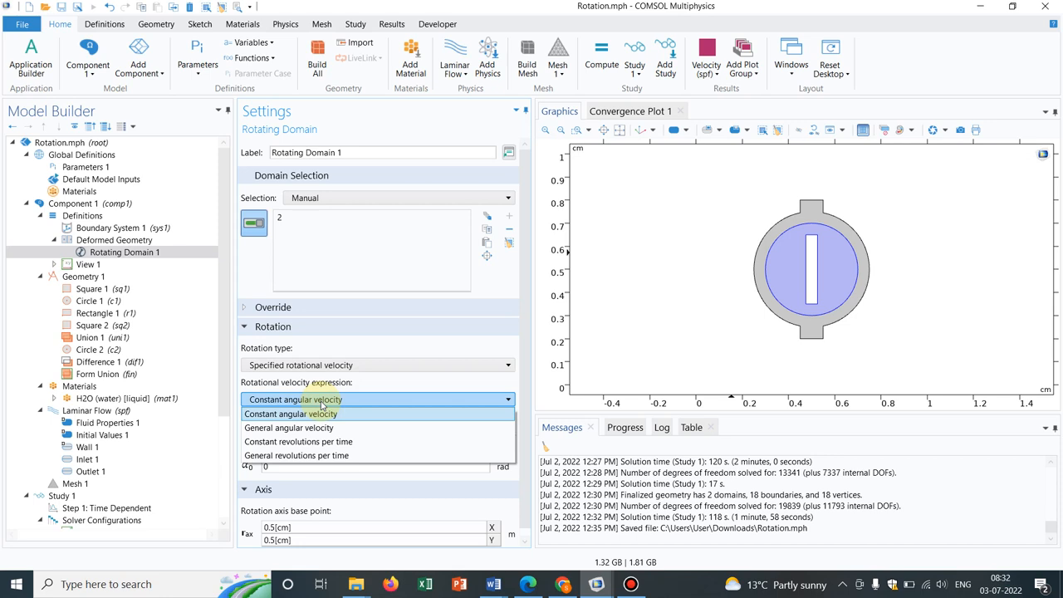
mouse_move(297, 441)
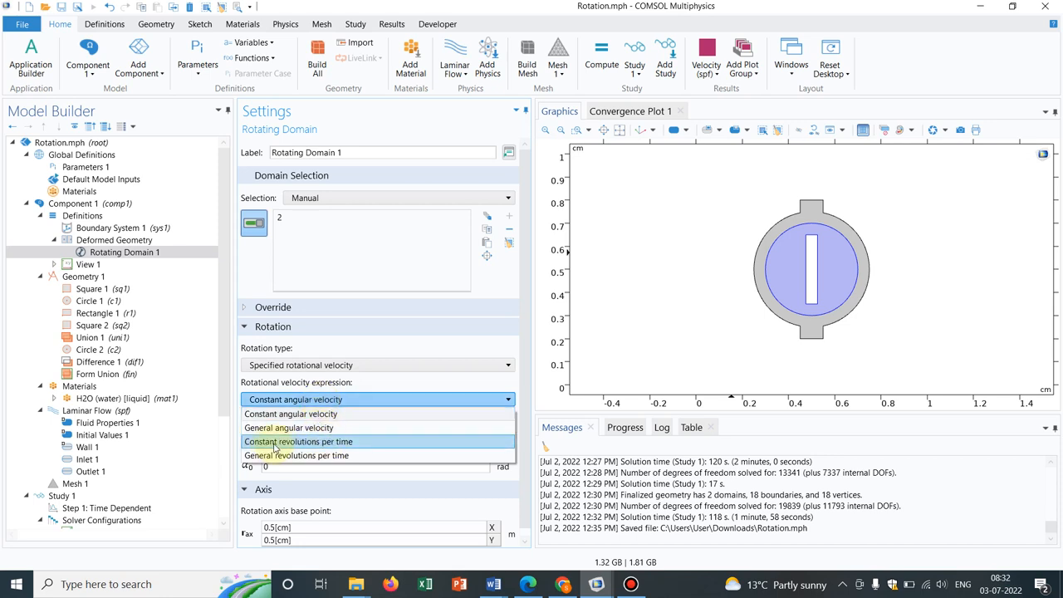
mouse_move(305, 441)
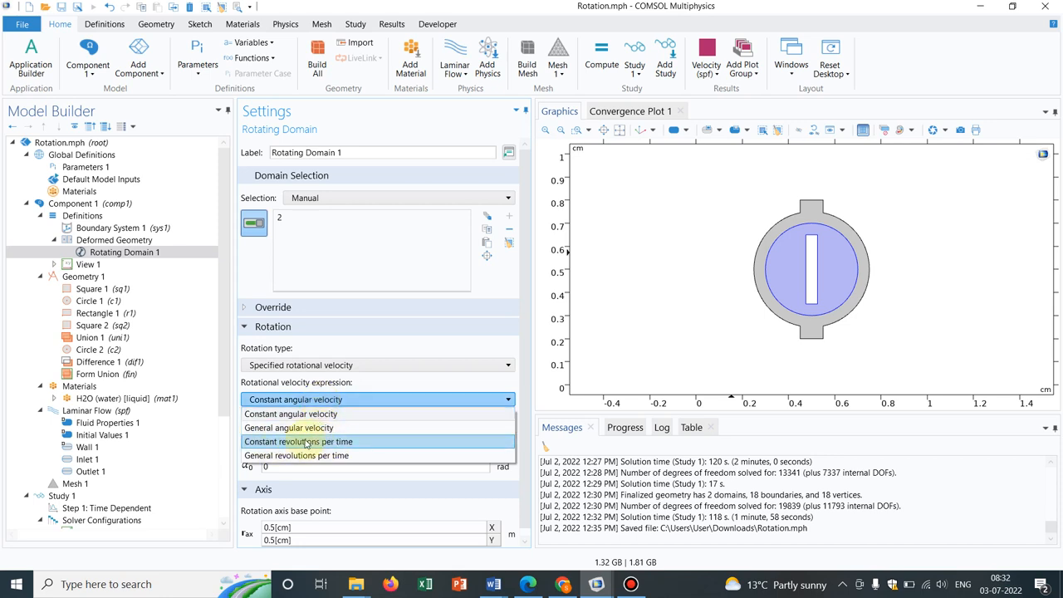
mouse_move(314, 455)
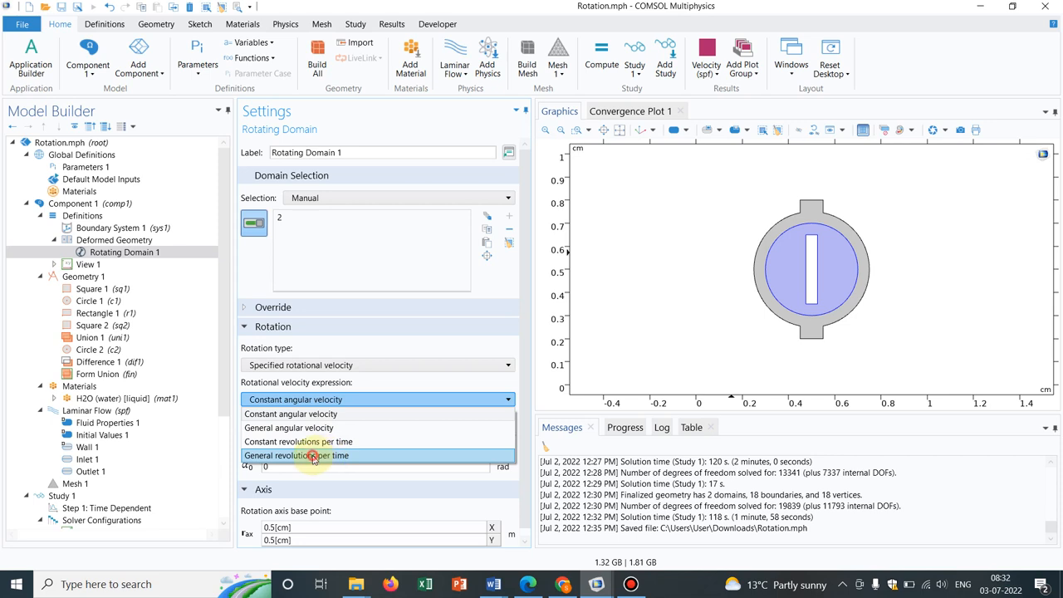
click(296, 455)
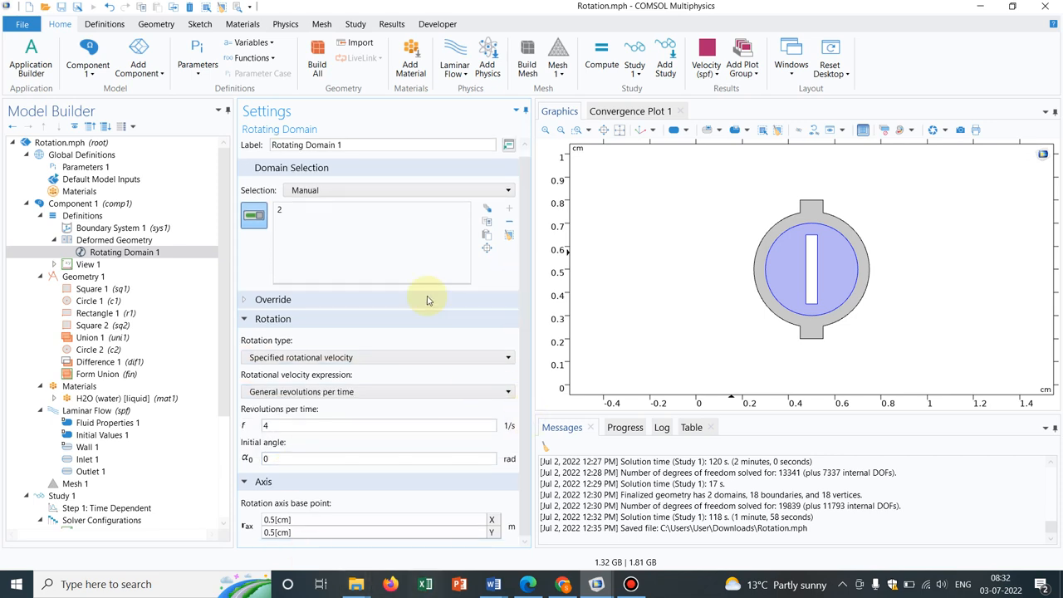
mouse_move(220, 227)
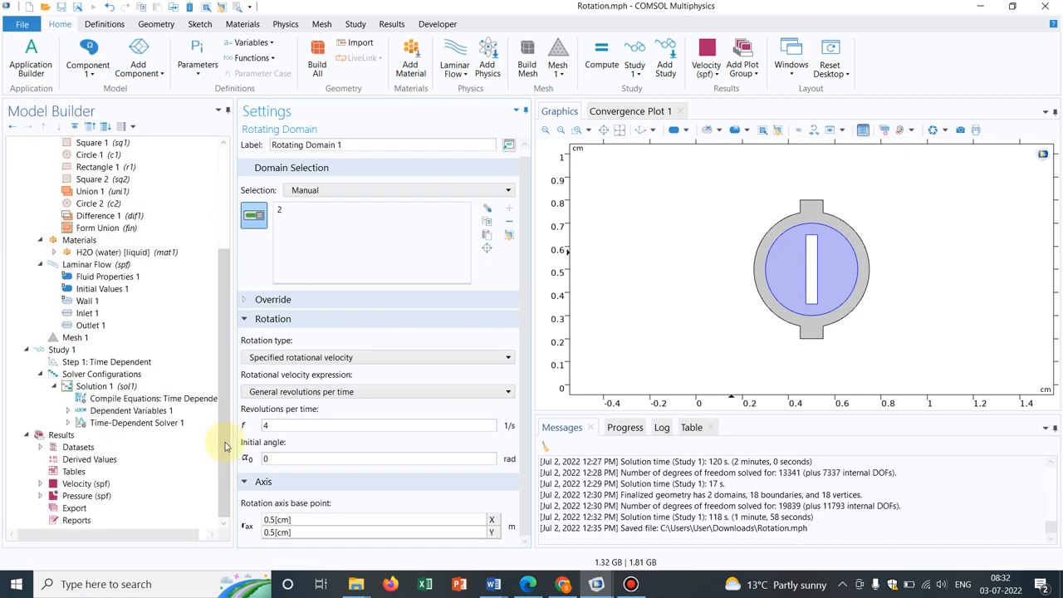
Step: Review the union step, H2O material, Laminar Flow, Inlet 1 and study Step 1 settings
click(97, 228)
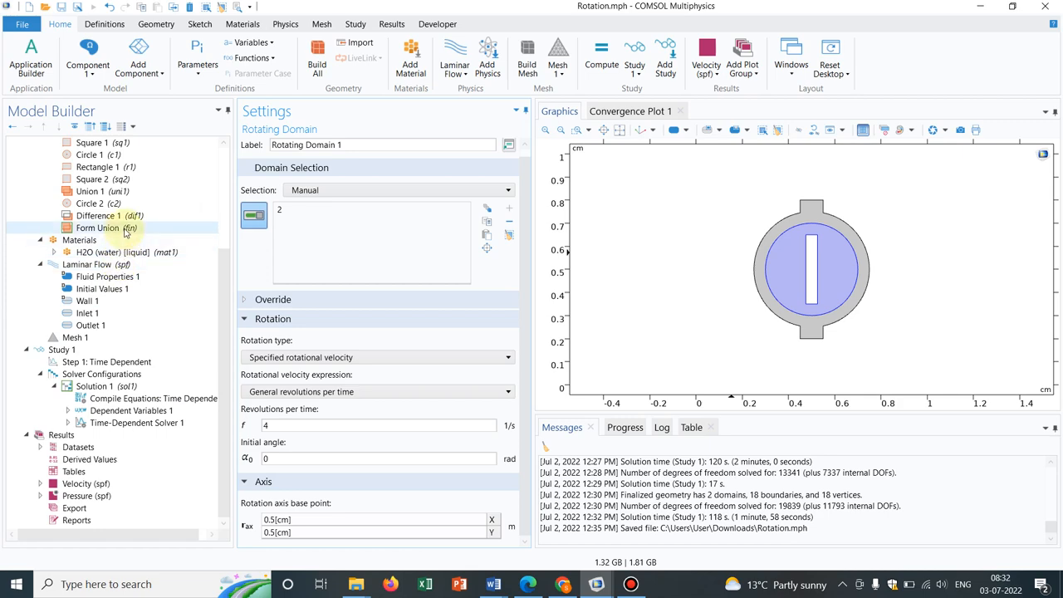
click(112, 251)
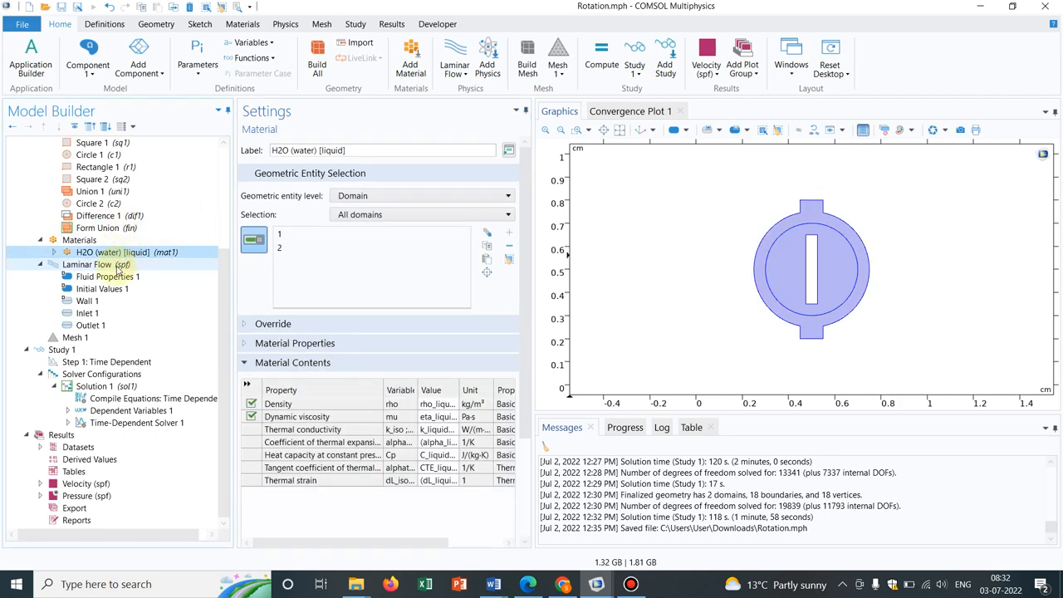
click(98, 264)
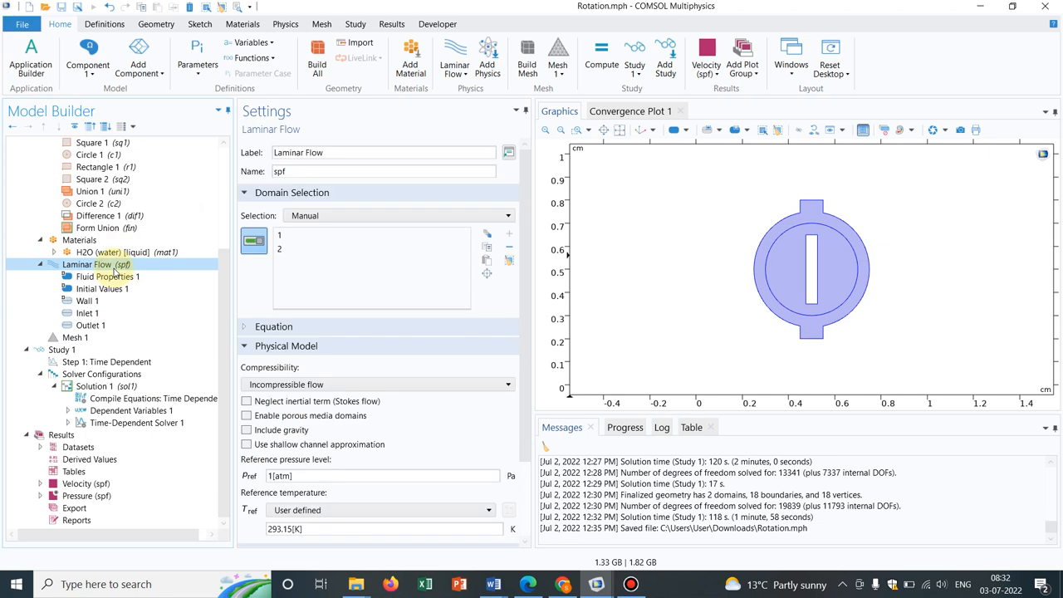
click(86, 312)
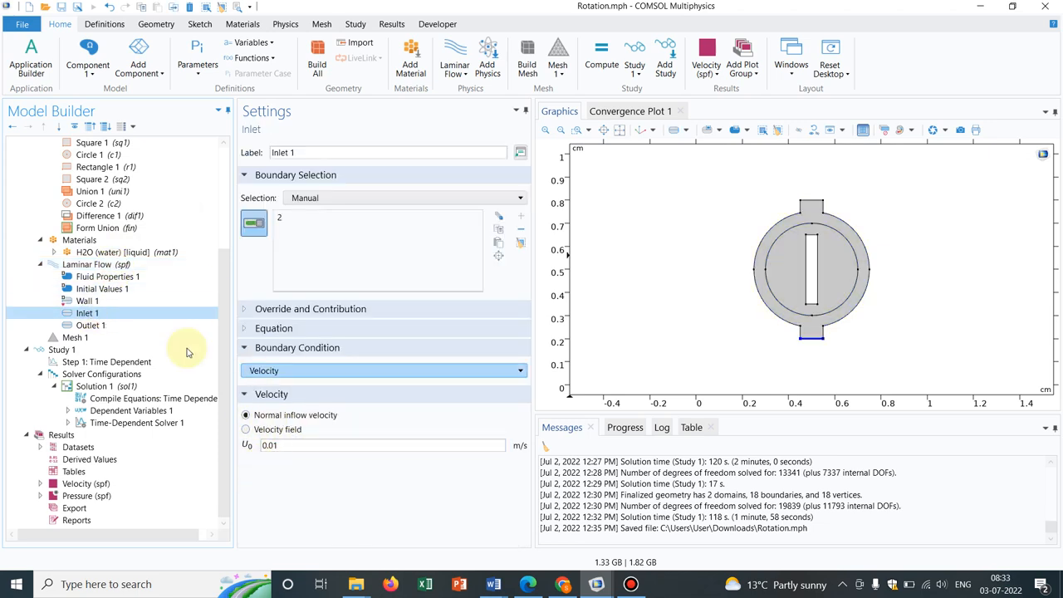
click(90, 325)
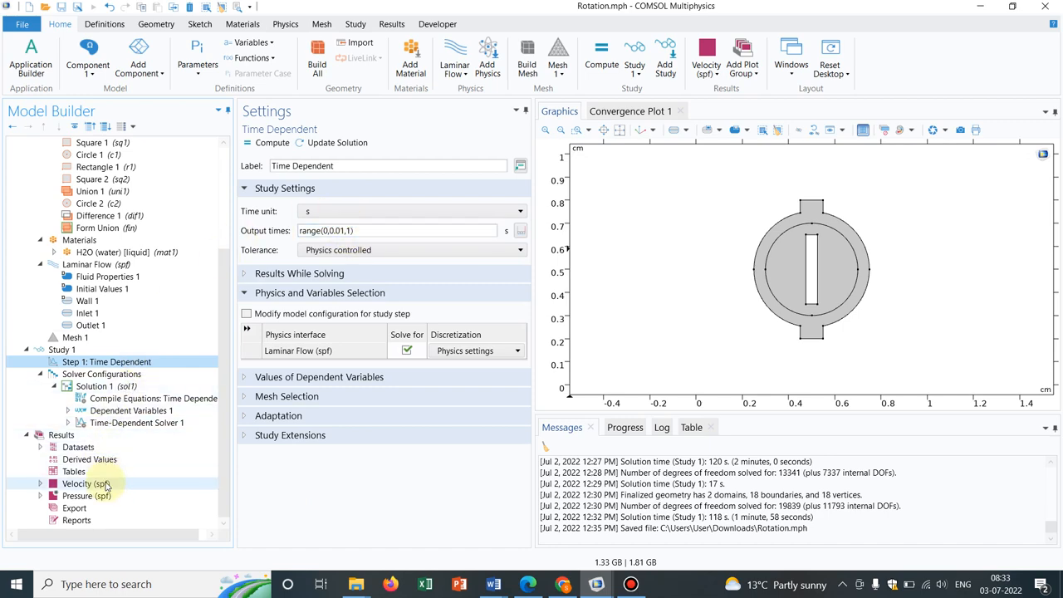
Step: Show the velocity magnitude plot and advance it through time steps to 0.84 s
click(76, 483)
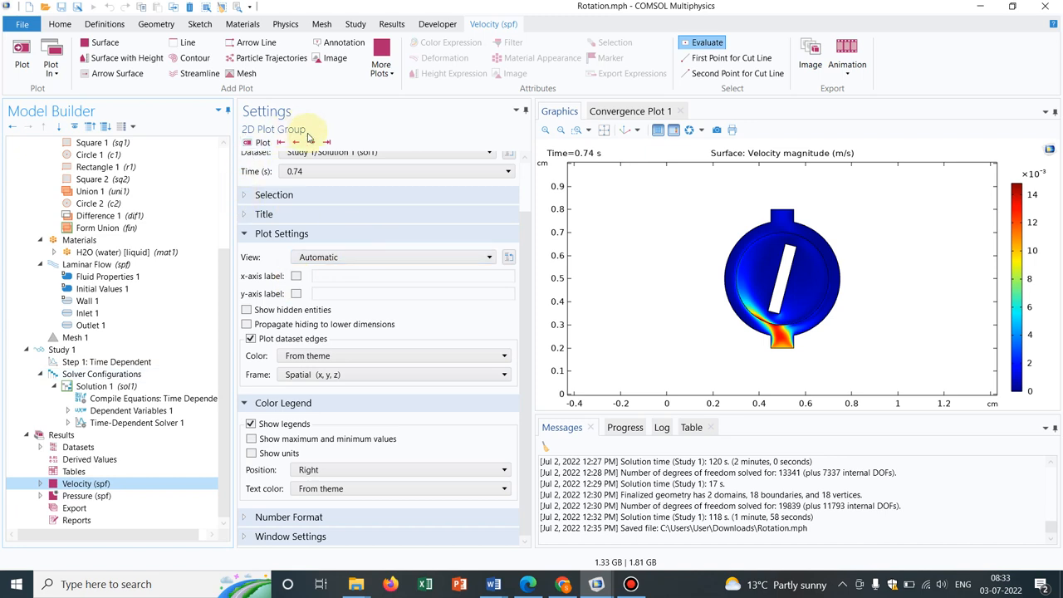
click(311, 139)
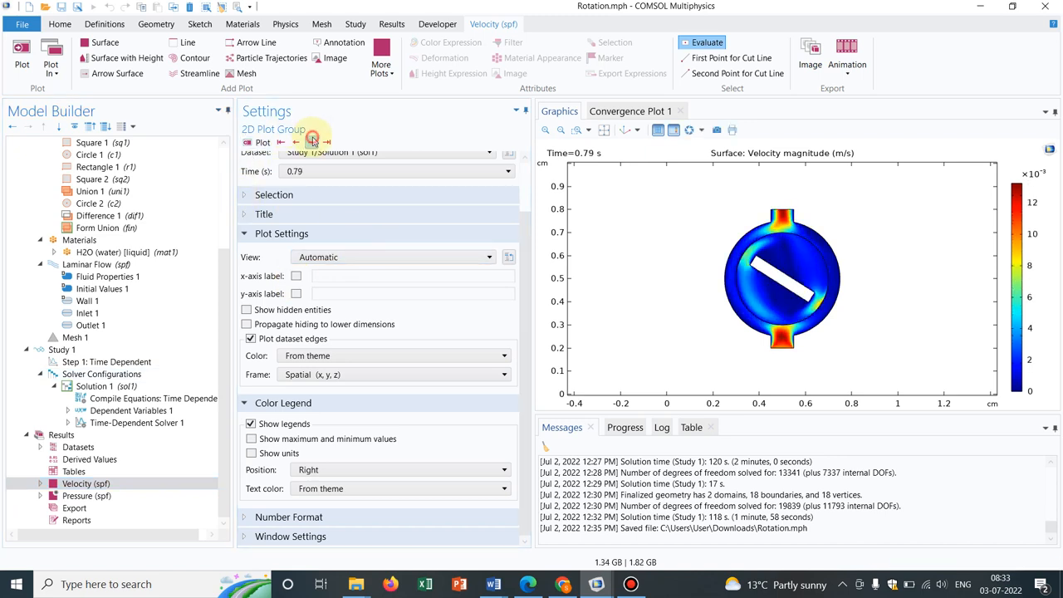
click(311, 138)
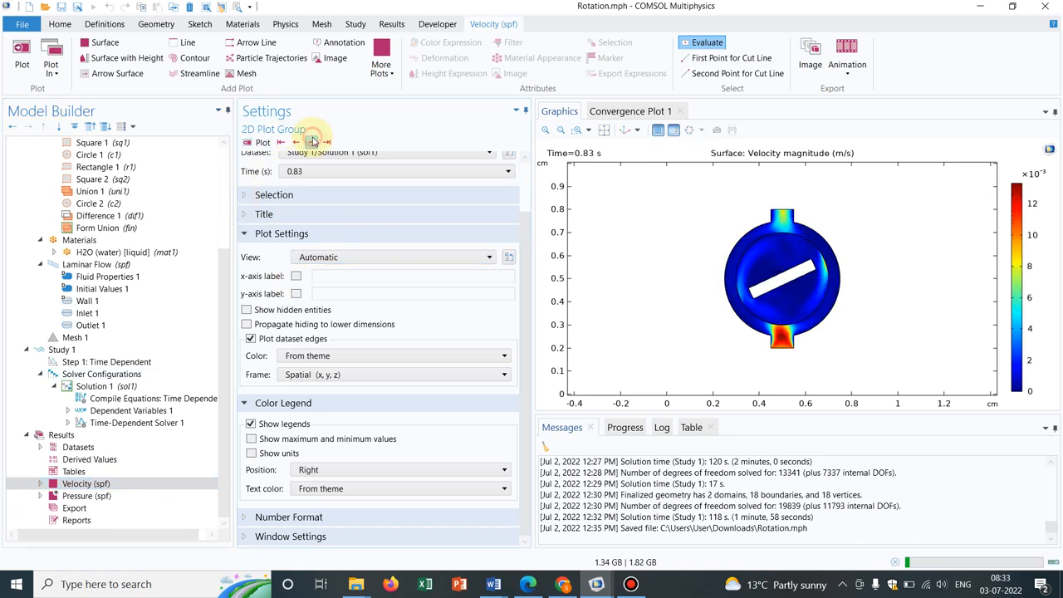
click(312, 142)
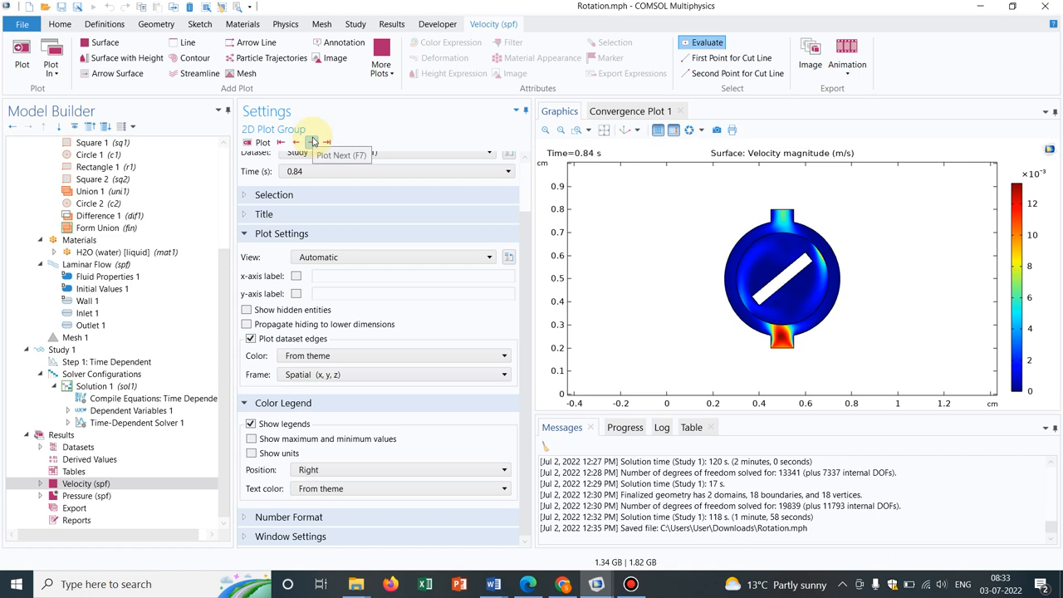